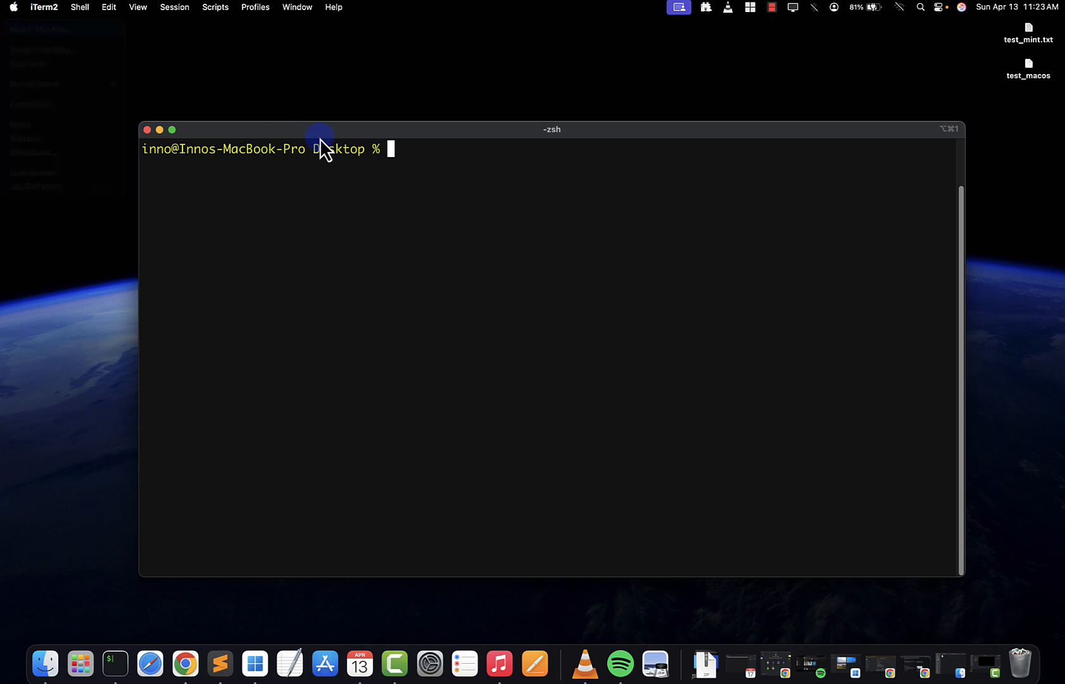
Dismiss the Mac's hardware information window and system options.
{"action": "left_click", "coordinate": [31, 29]}
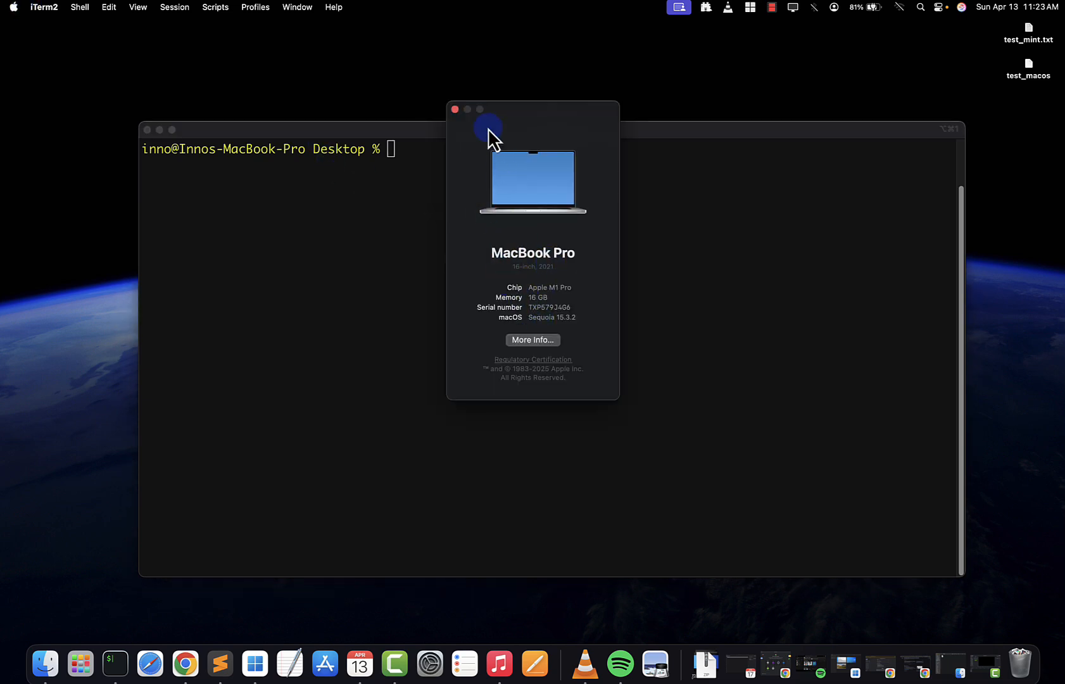
{"action": "left_click", "coordinate": [12, 7]}
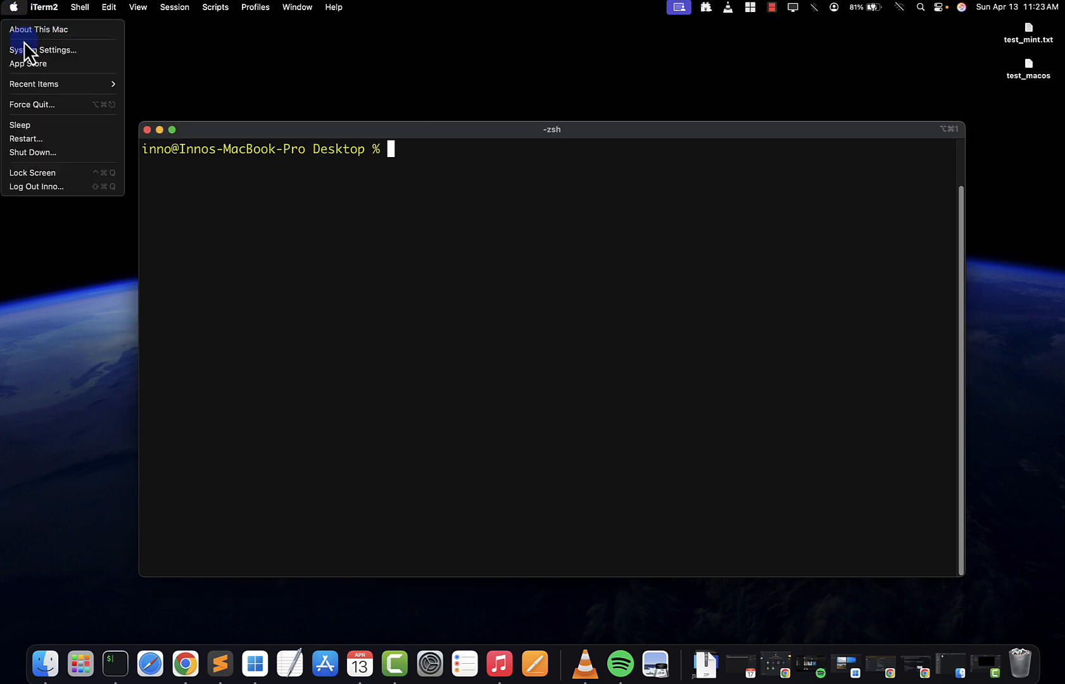
{"action": "mouse_move", "coordinate": [43, 50]}
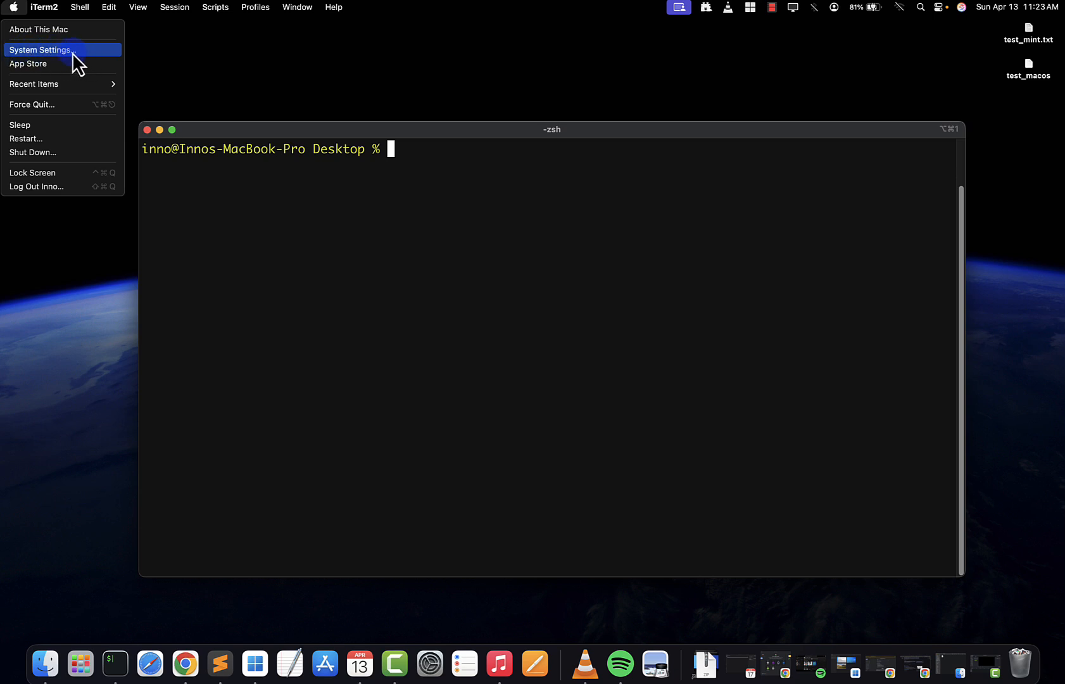
{"action": "left_click", "coordinate": [41, 50]}
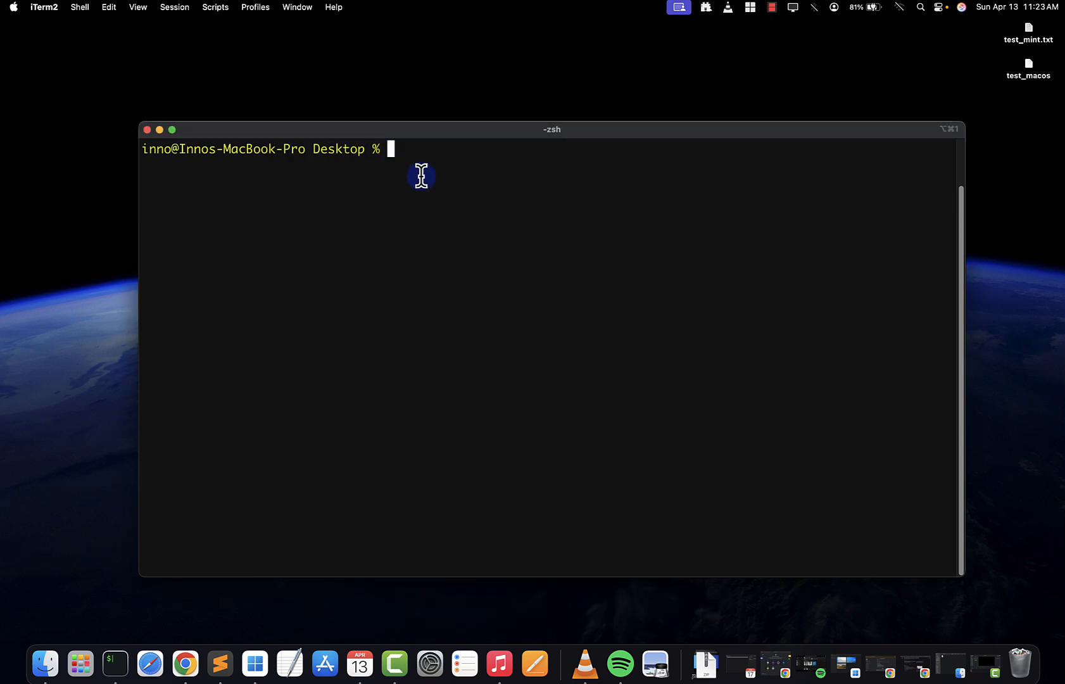
{"action": "mouse_move", "coordinate": [426, 176]}
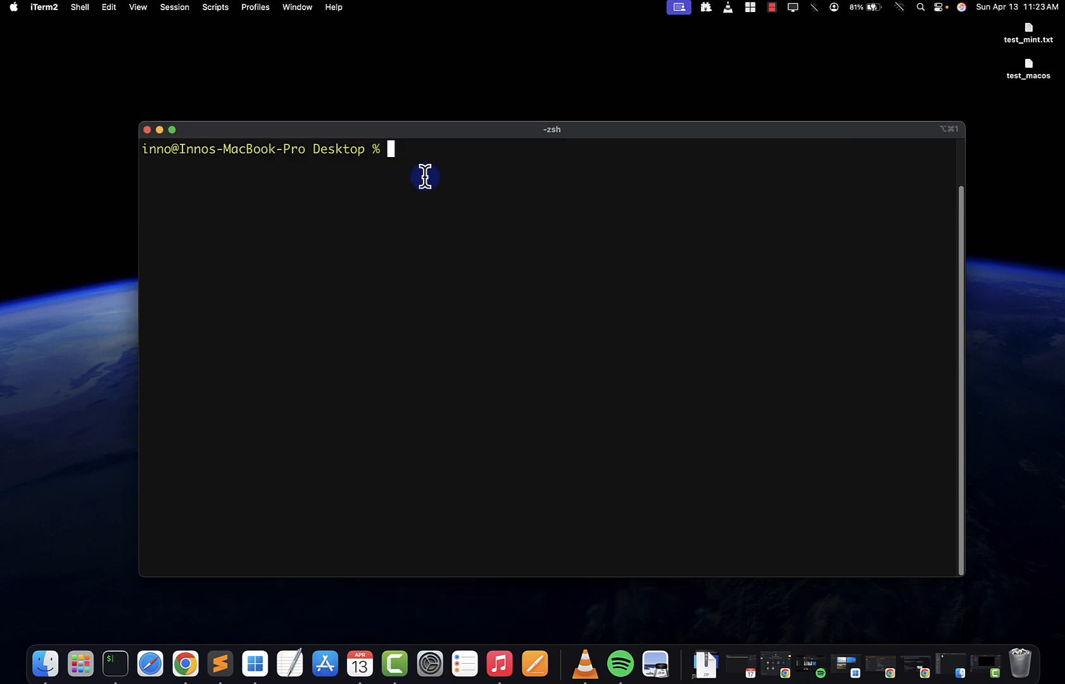
Remove test_mint.txt from the Desktop and list it again to show only test_macos.
{"action": "type", "text": "ls"}
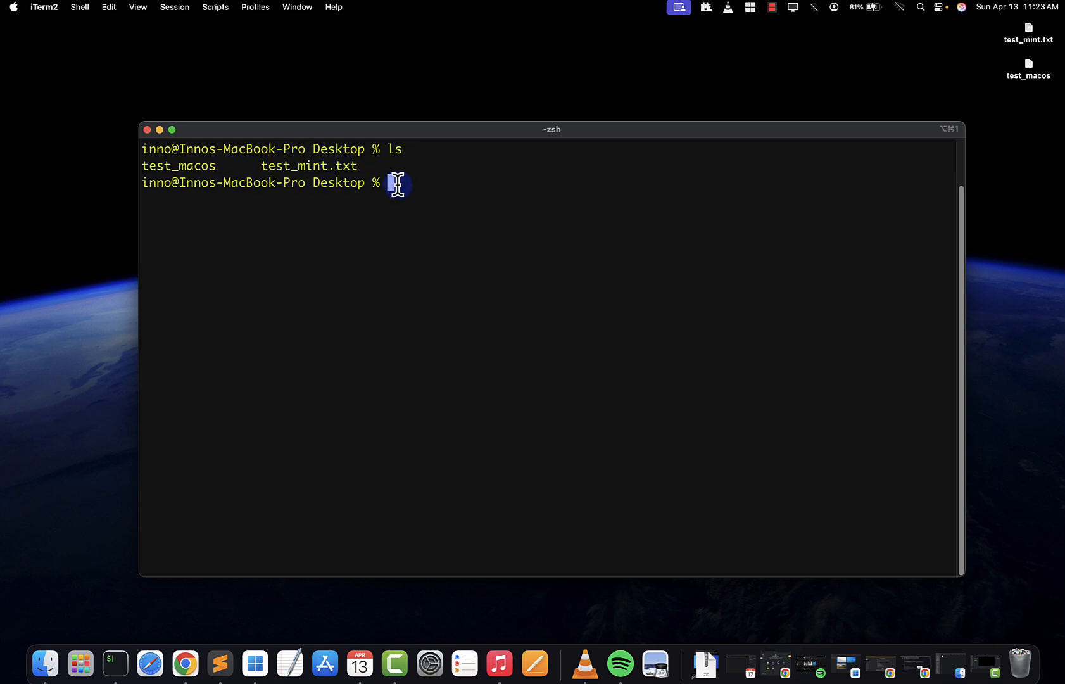
{"action": "double_click", "coordinate": [285, 166]}
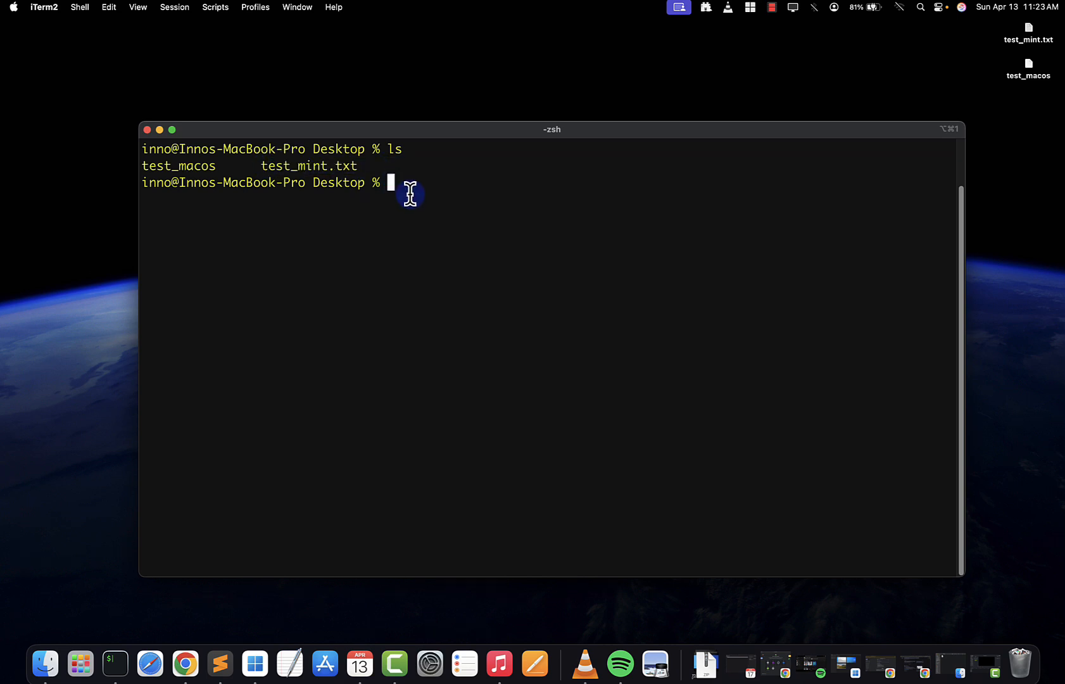
{"action": "type", "text": "rm test_mint.txt"}
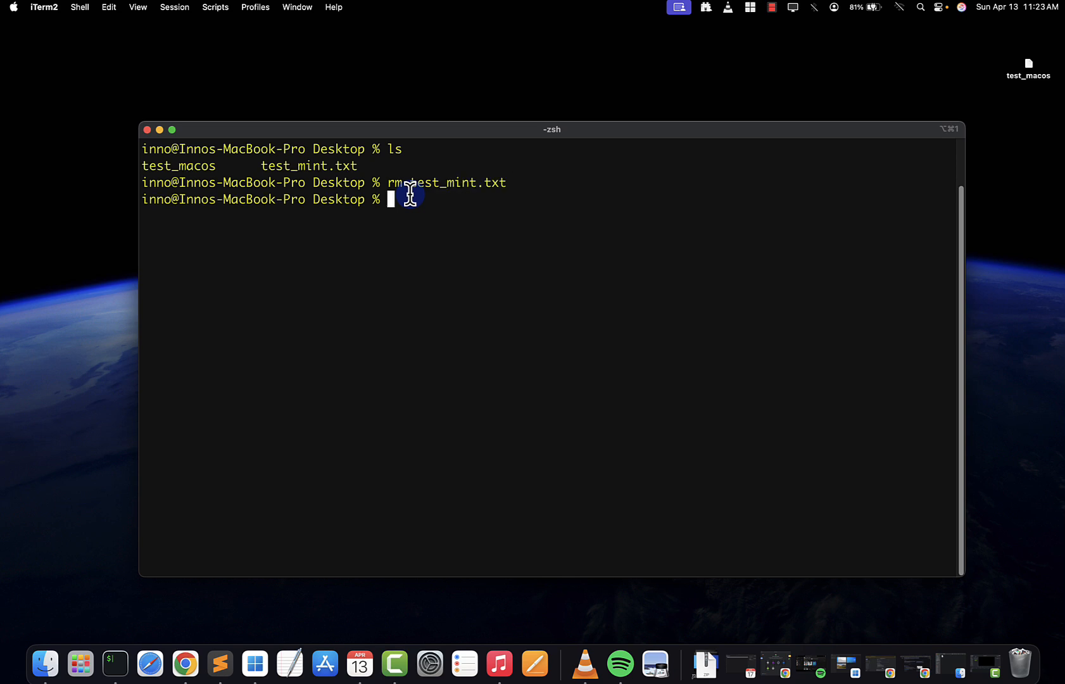
{"action": "type", "text": "ls"}
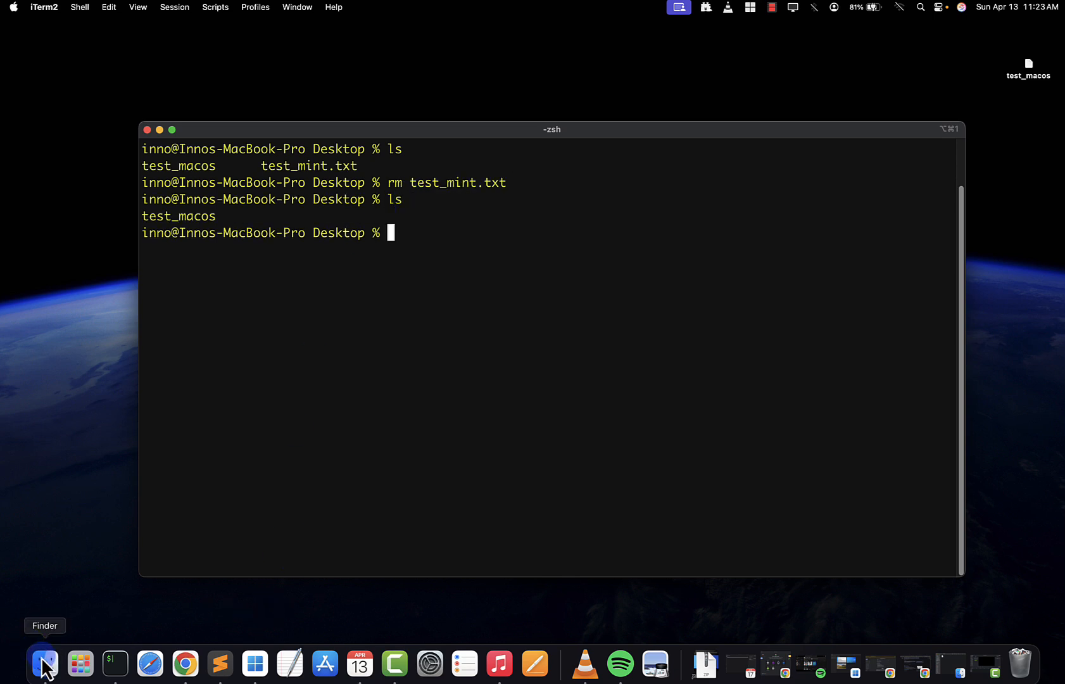
{"action": "left_click", "coordinate": [45, 664]}
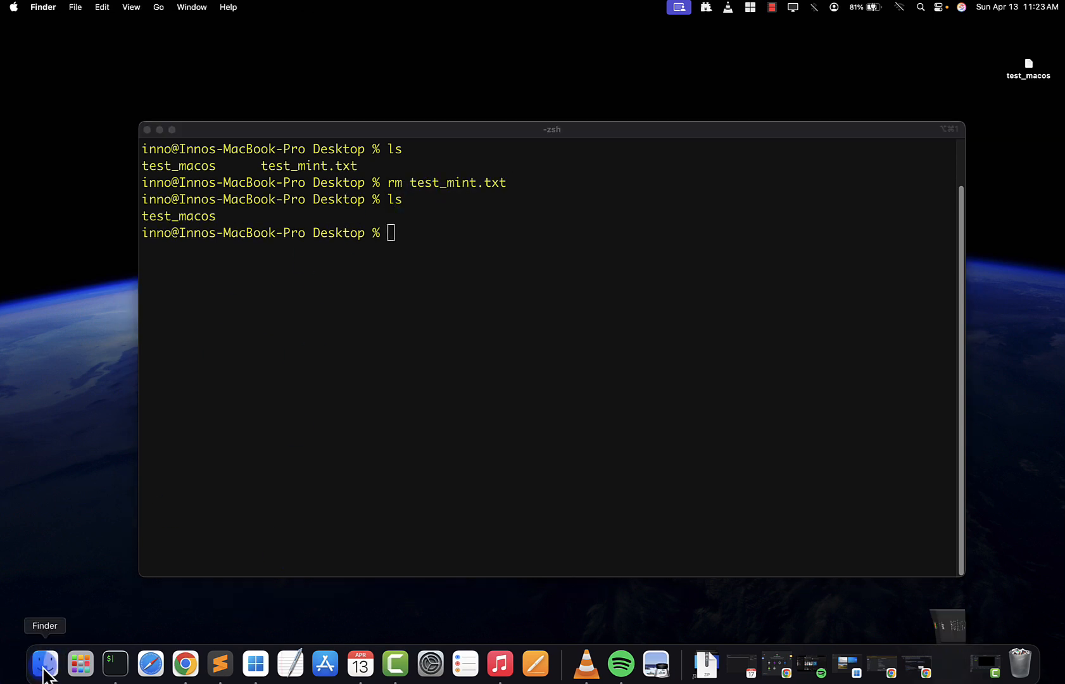
{"action": "left_click", "coordinate": [44, 663]}
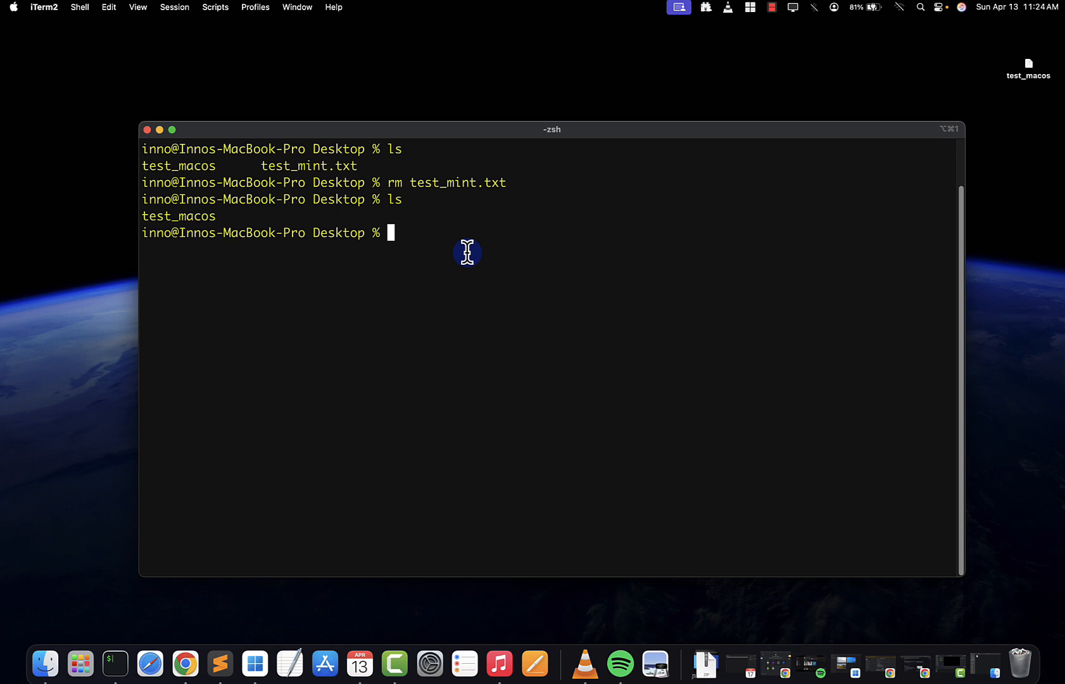
{"action": "type", "text": "scp"}
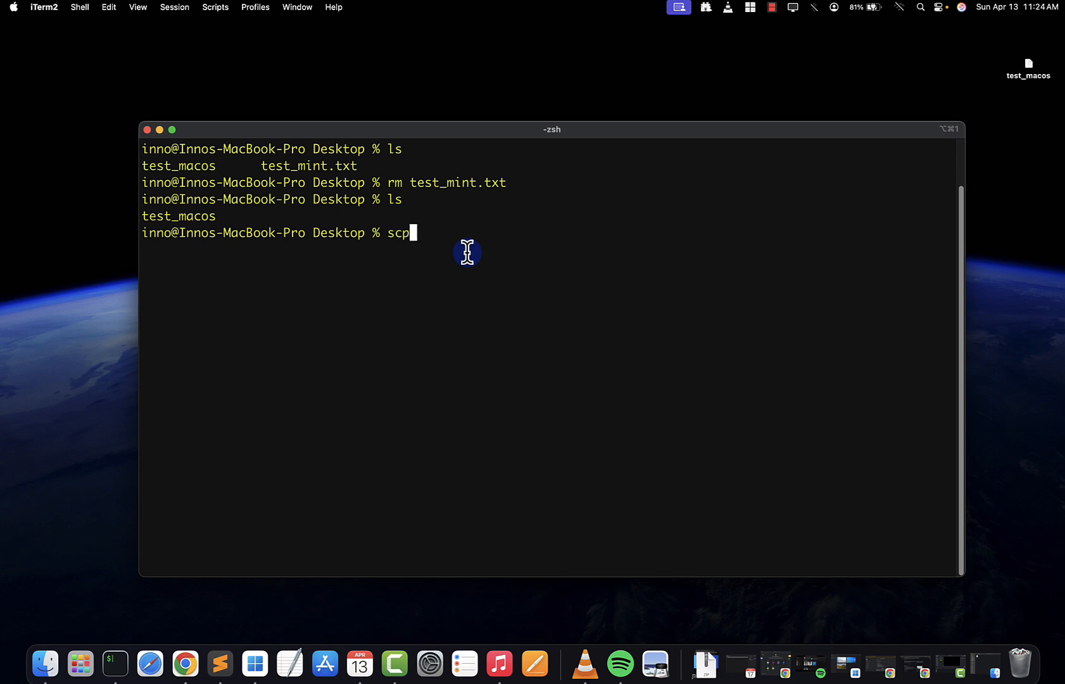
{"action": "type", "text": "\" \""}
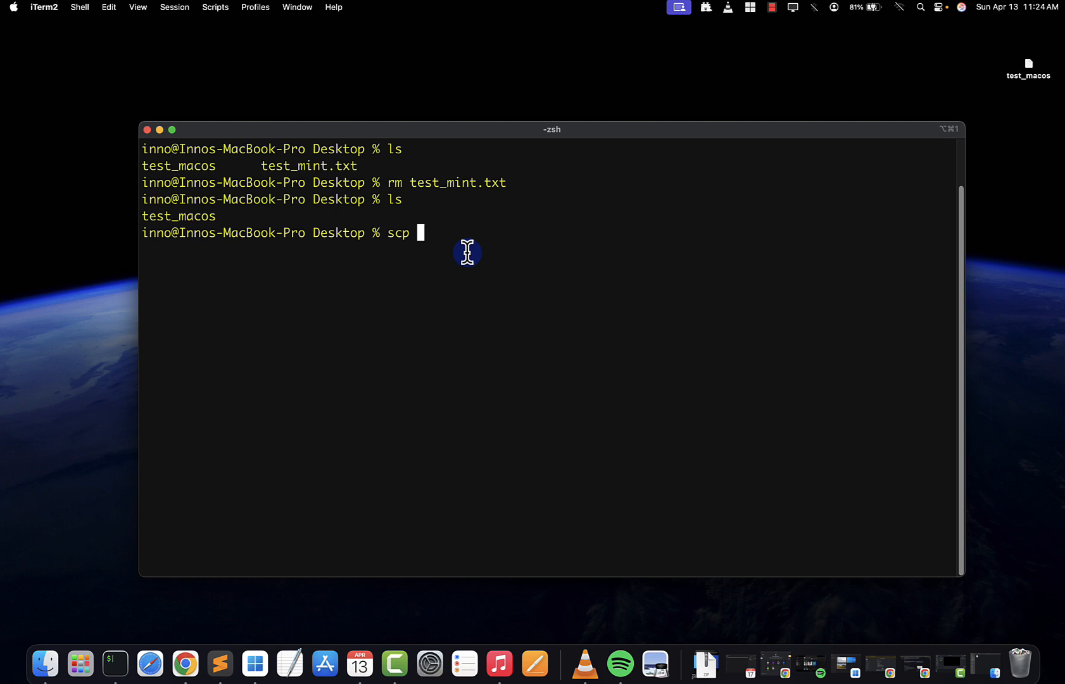
{"action": "type", "text": "./"}
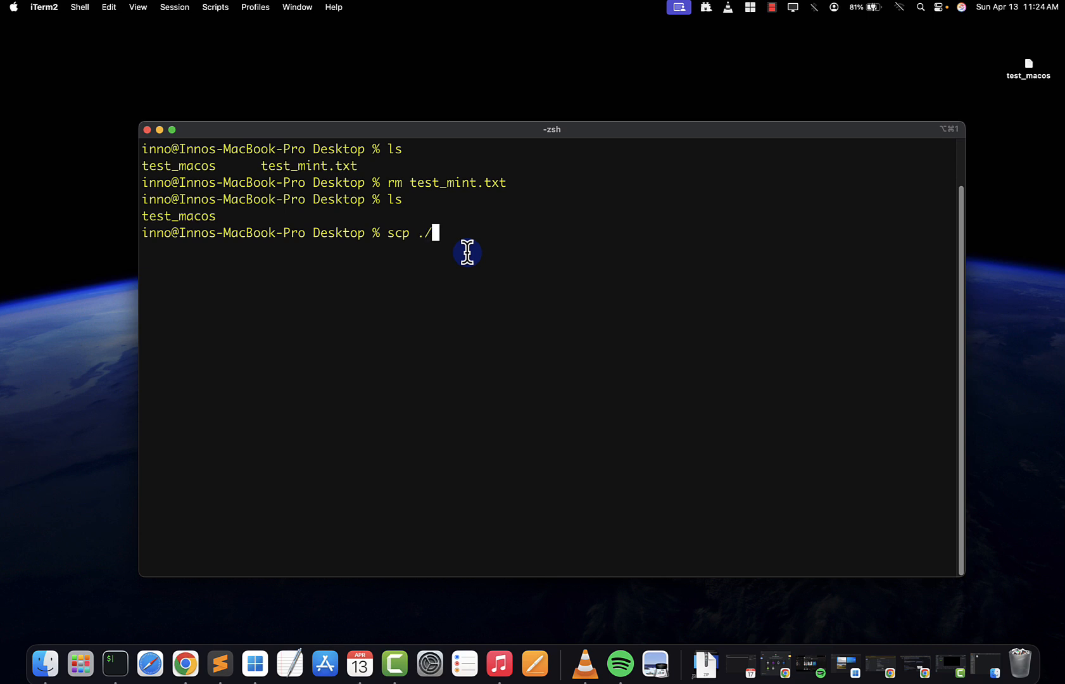
{"action": "type", "text": "test_macos"}
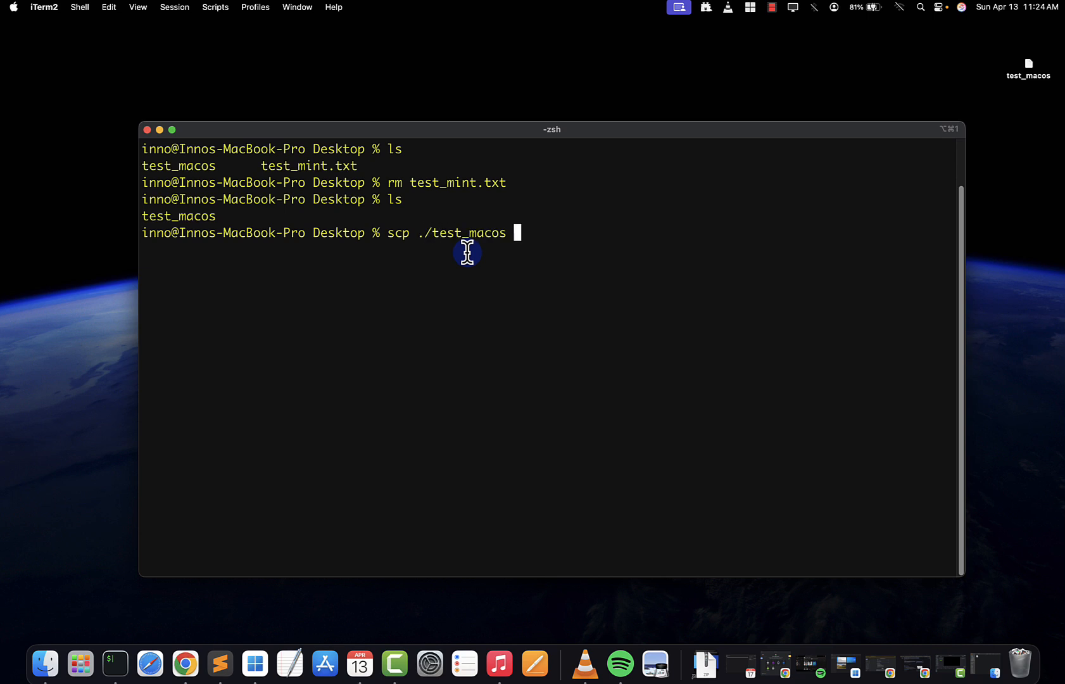
{"action": "type", "text": "inno"}
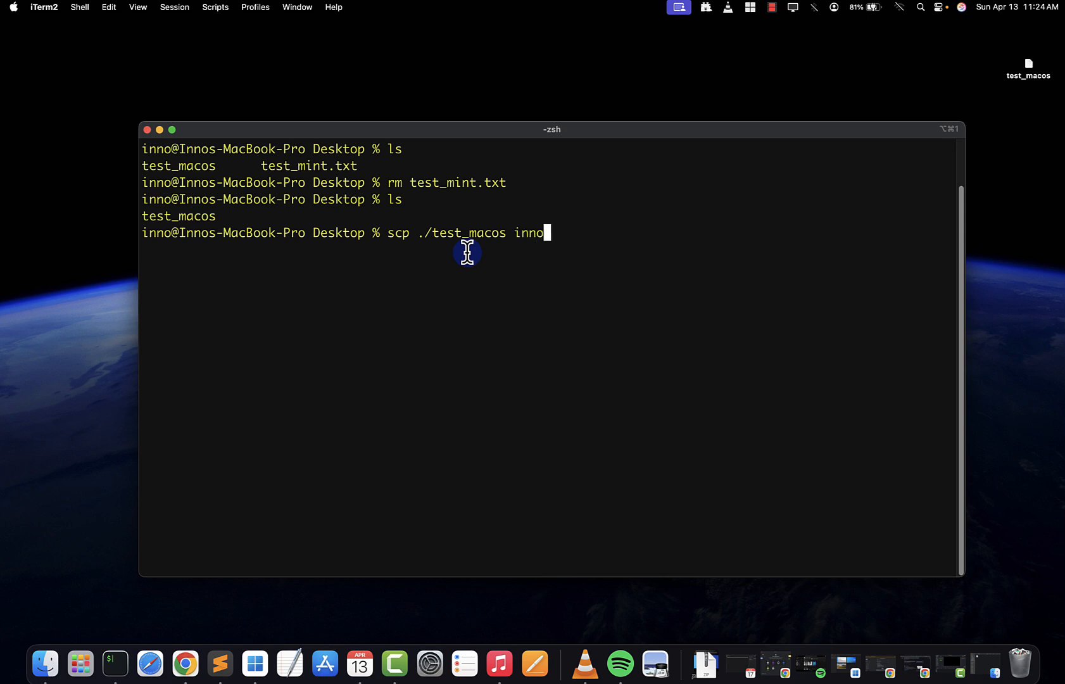
{"action": "type", "text": "@"}
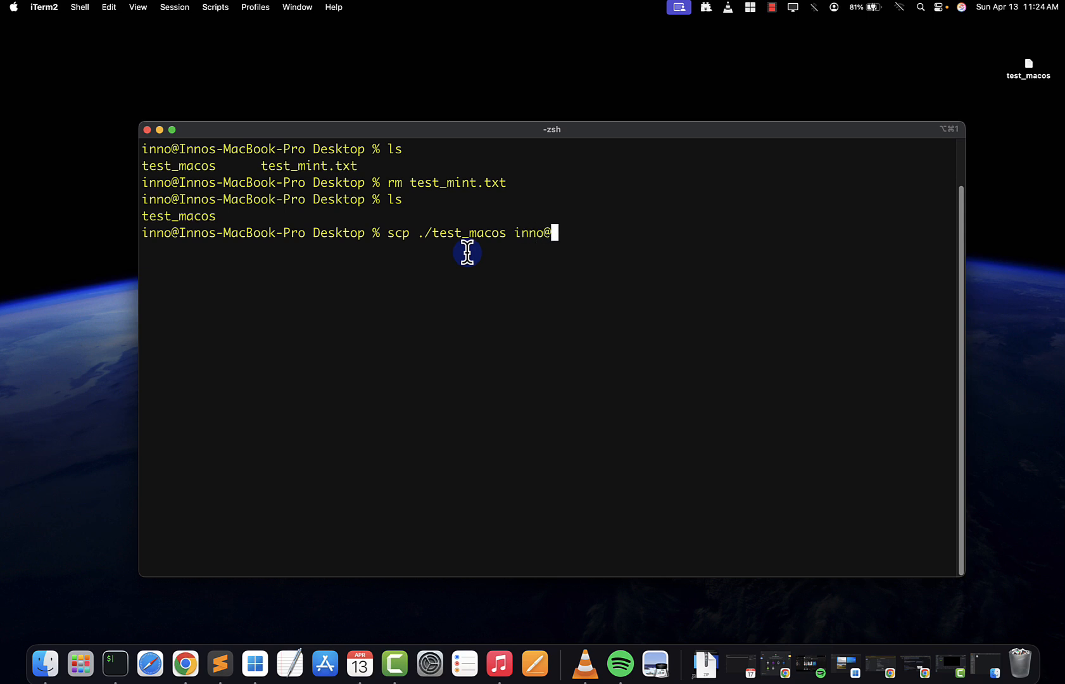
{"action": "type", "text": "172"}
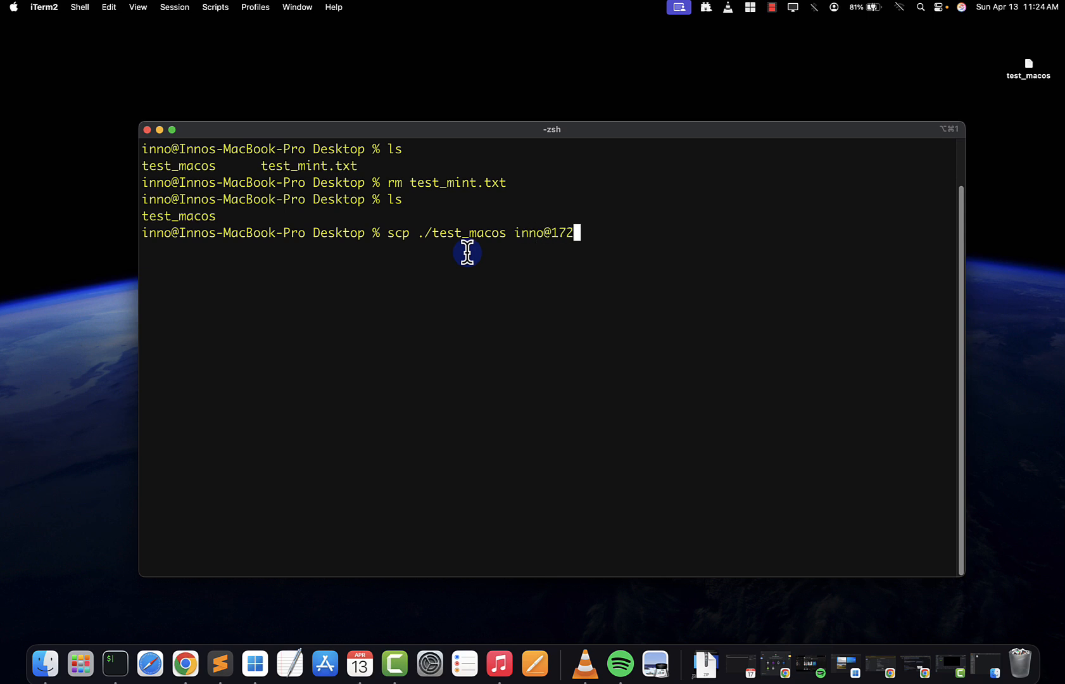
{"action": "type", "text": ".16.1."}
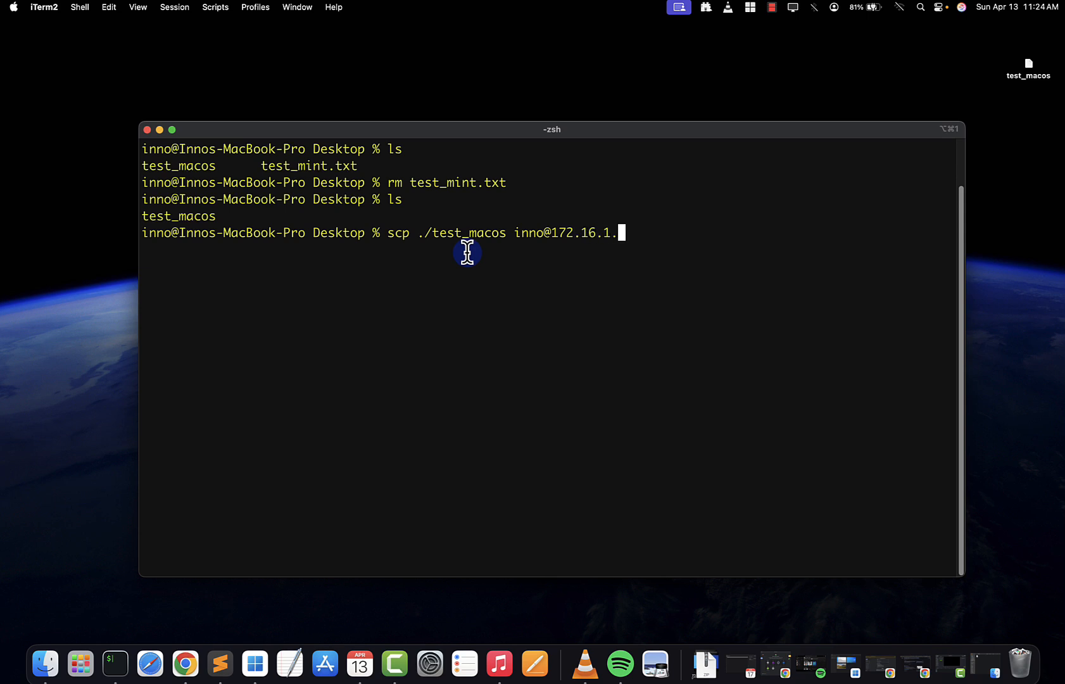
{"action": "type", "text": "10"}
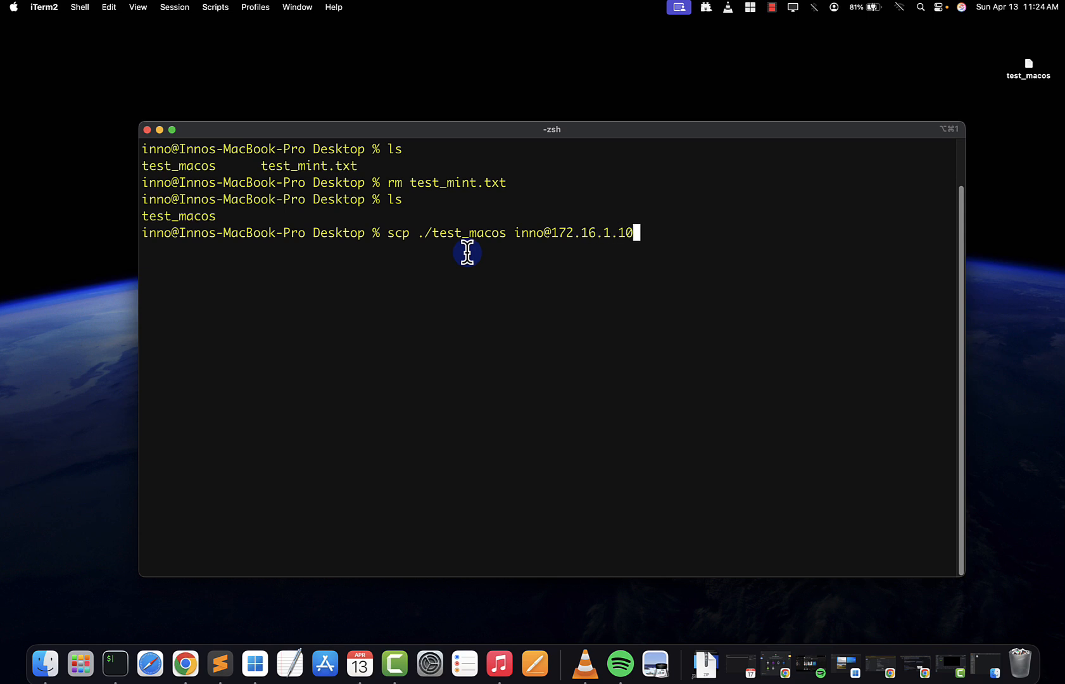
{"action": "type", "text": "1:"}
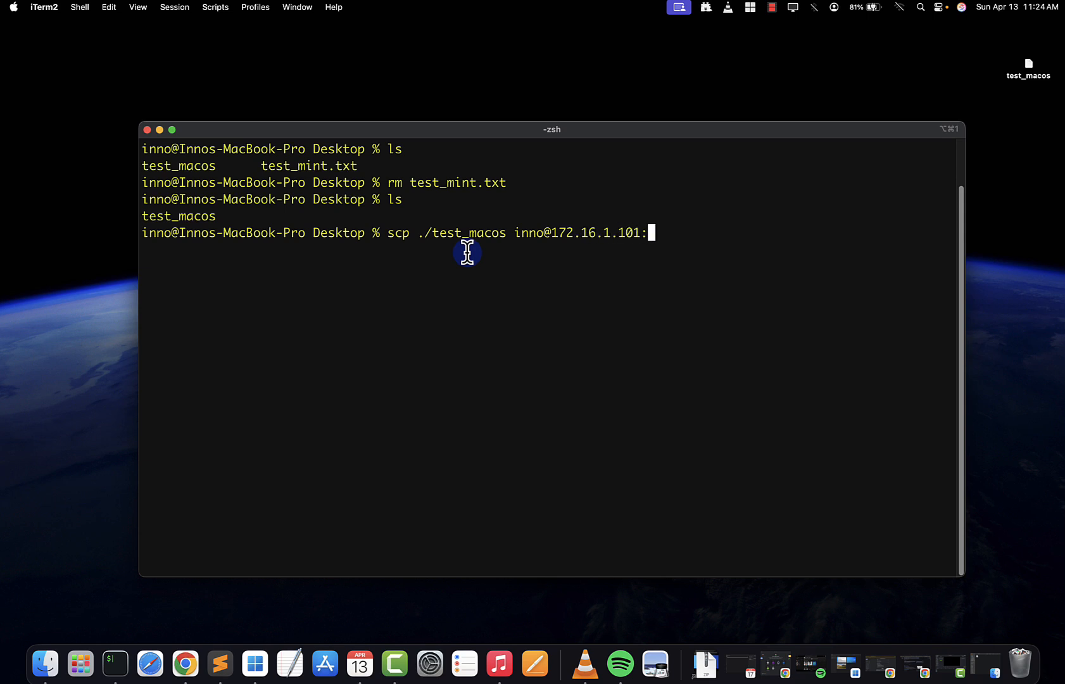
Target /home/inno/Desktop and run the transfer to 100%.
{"action": "type", "text": "/"}
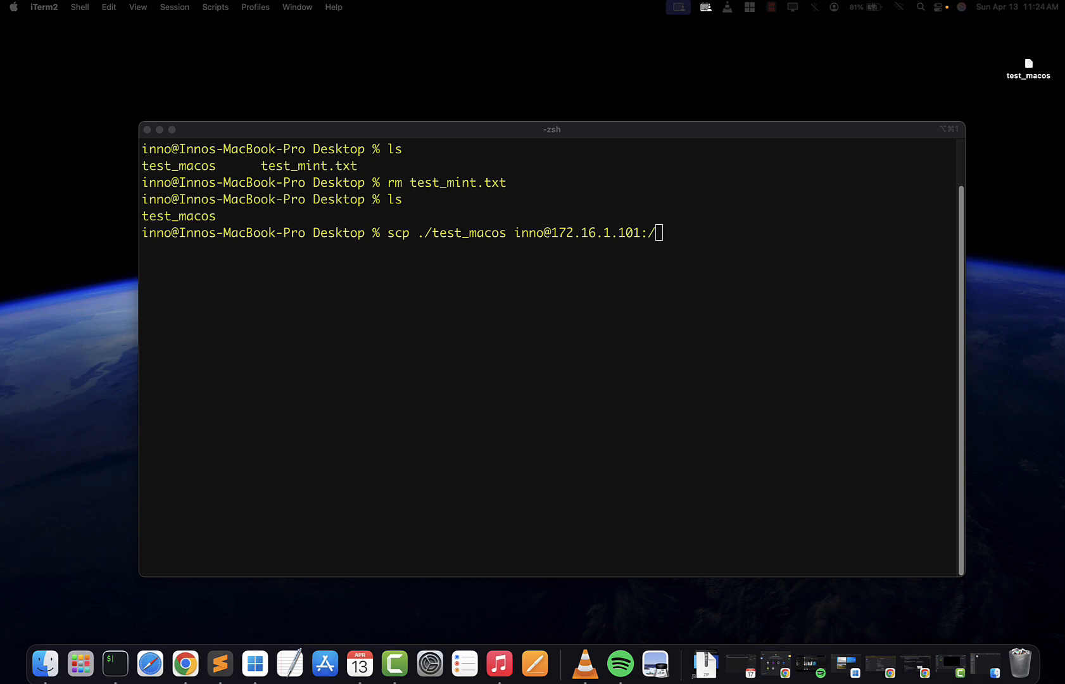
{"action": "type", "text": "hom"}
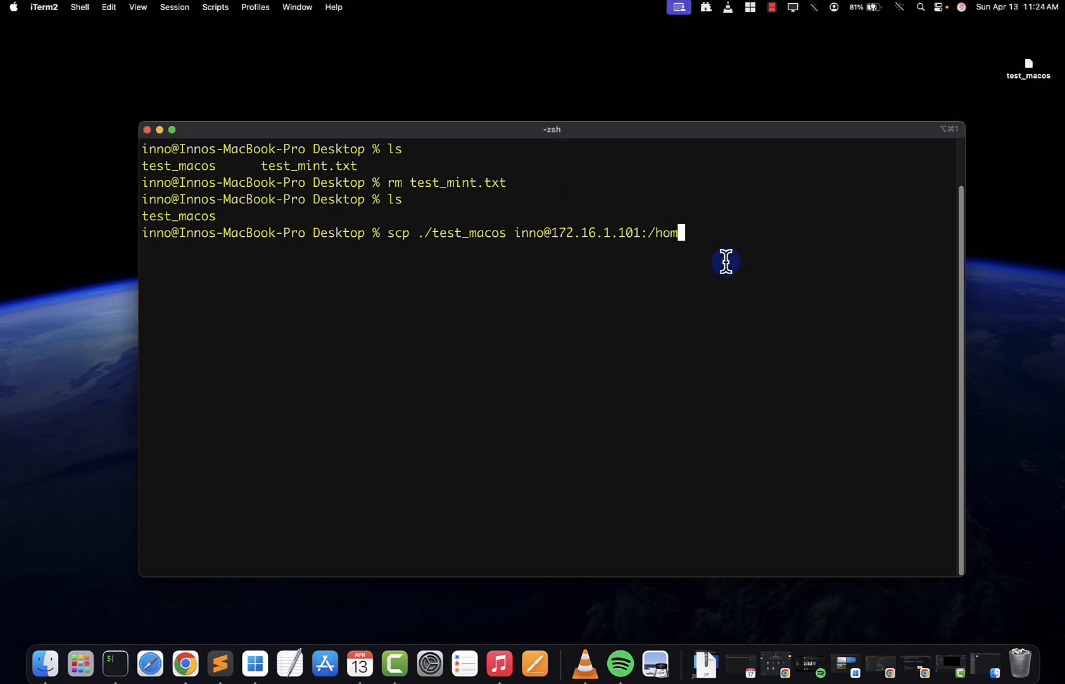
{"action": "type", "text": "e/inno"}
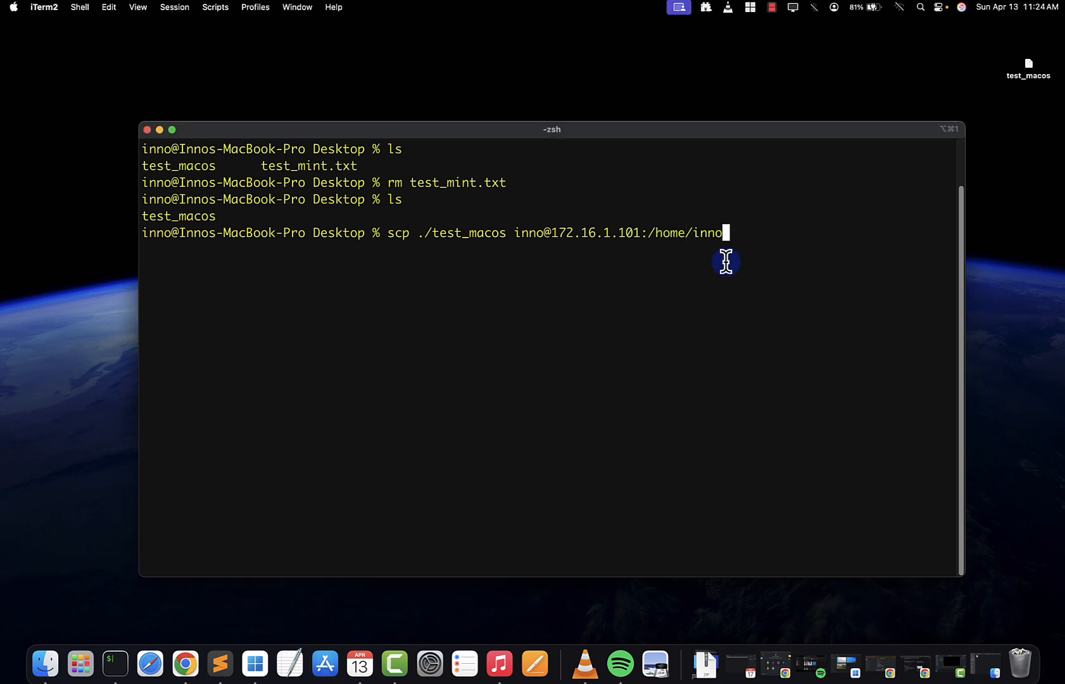
{"action": "type", "text": "/Des"}
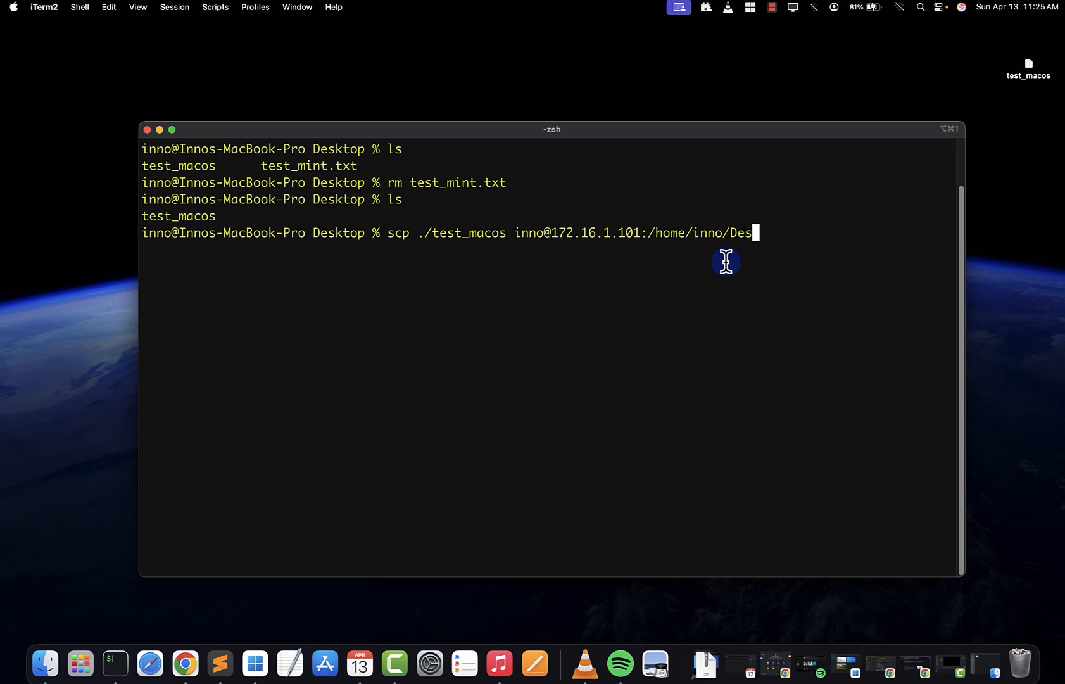
{"action": "type", "text": "k"}
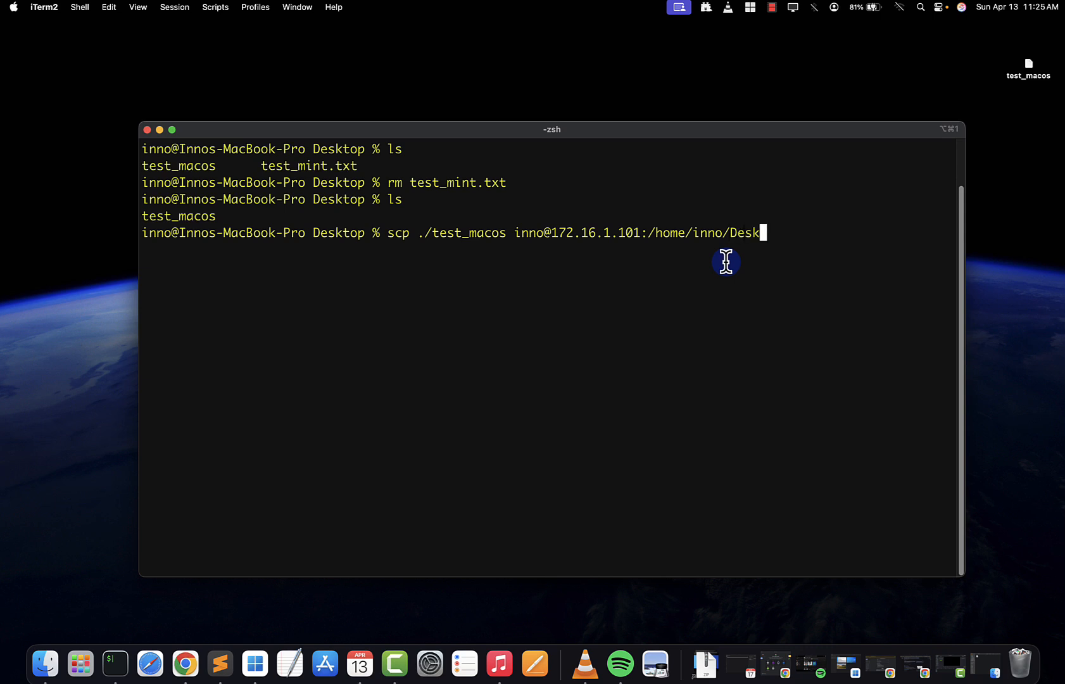
{"action": "type", "text": "top"}
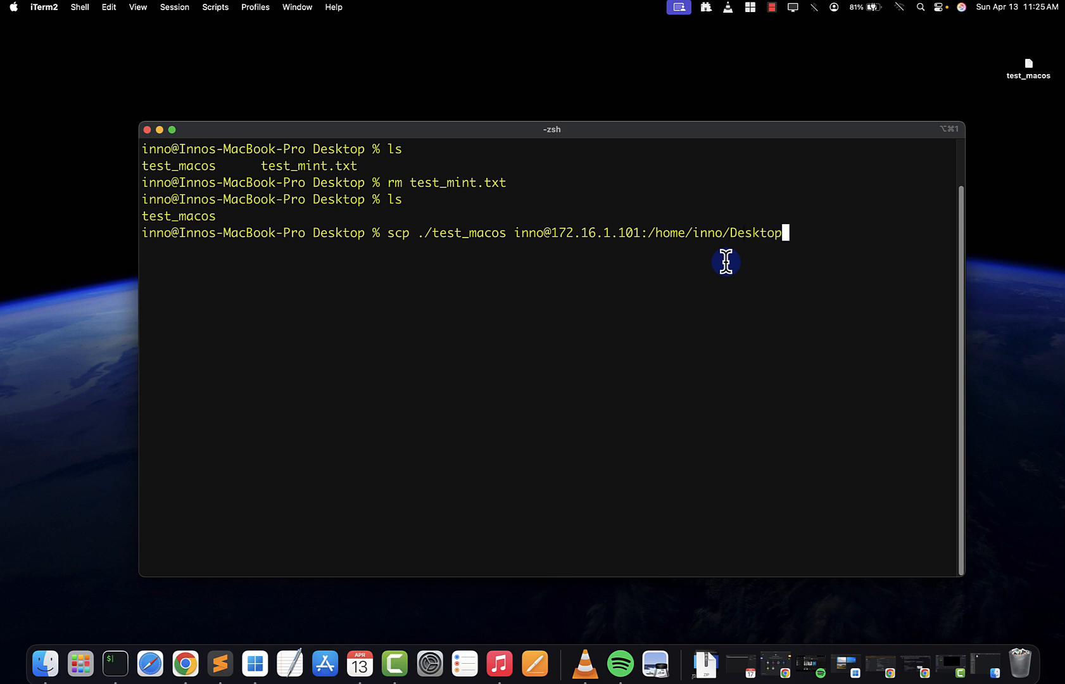
{"action": "key", "text": "enter"}
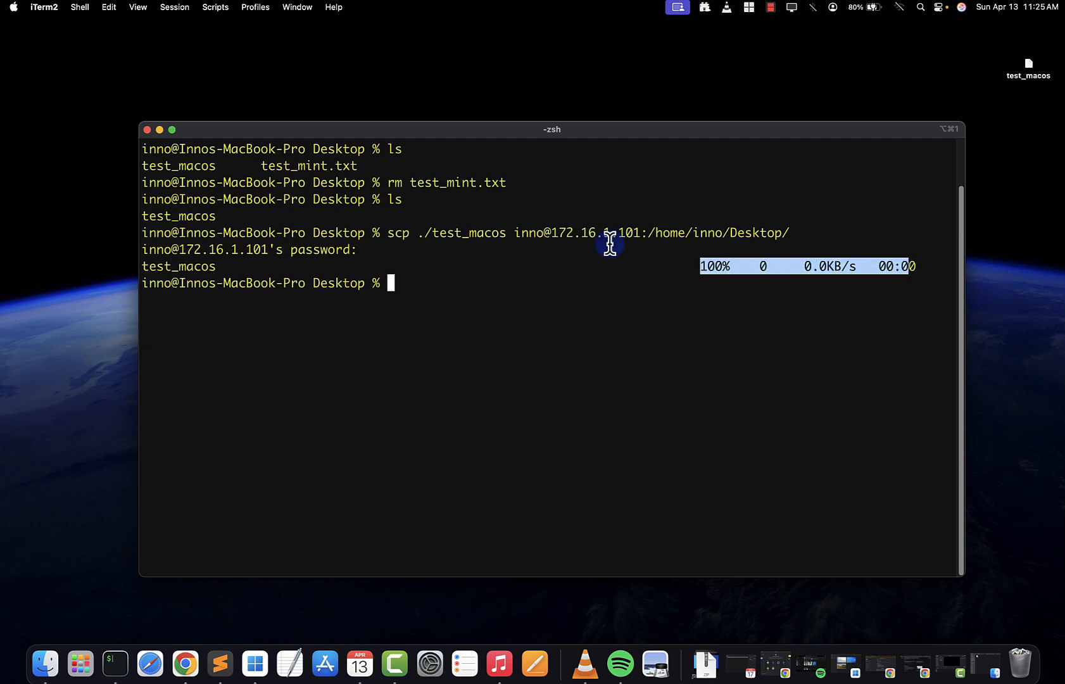
{"action": "mouse_move", "coordinate": [432, 286]}
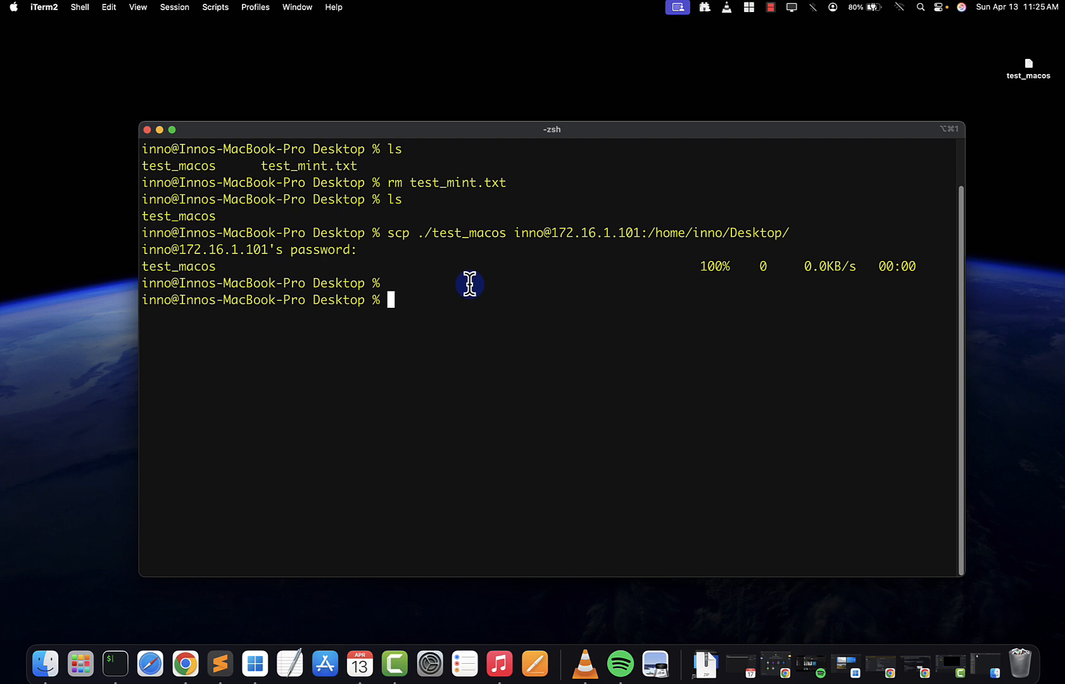
{"action": "mouse_move", "coordinate": [410, 237]}
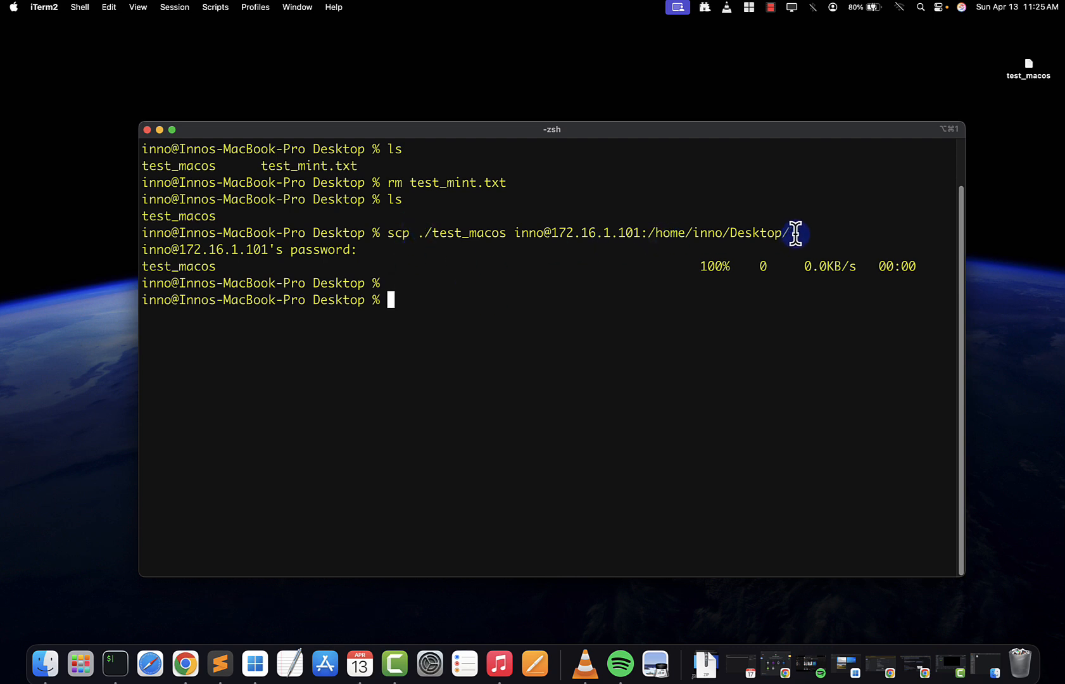
{"action": "mouse_move", "coordinate": [506, 228]}
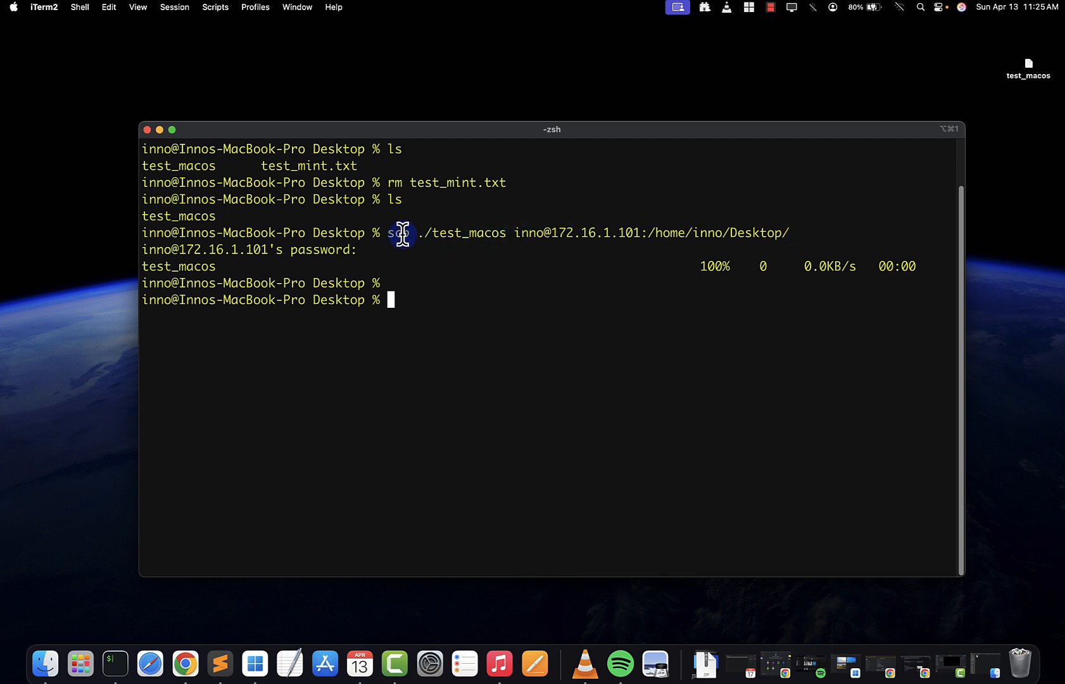
{"action": "mouse_move", "coordinate": [407, 302]}
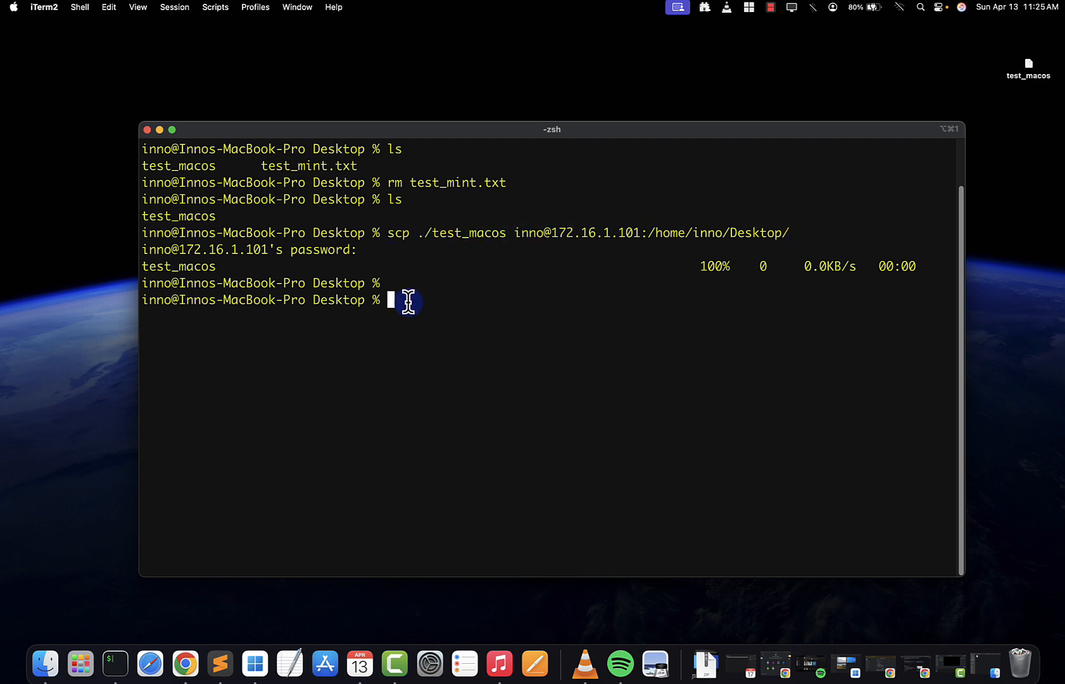
{"action": "type", "text": "sc"}
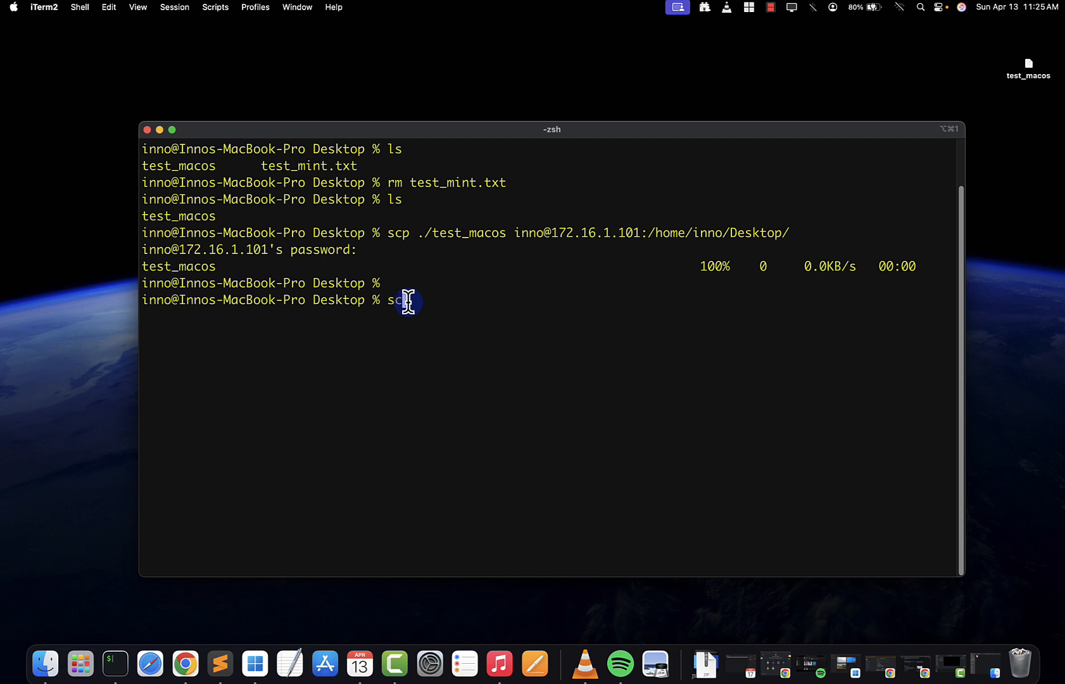
{"action": "type", "text": "./test_macos inno@172.16.1.101:/home/inno/Desktop/"}
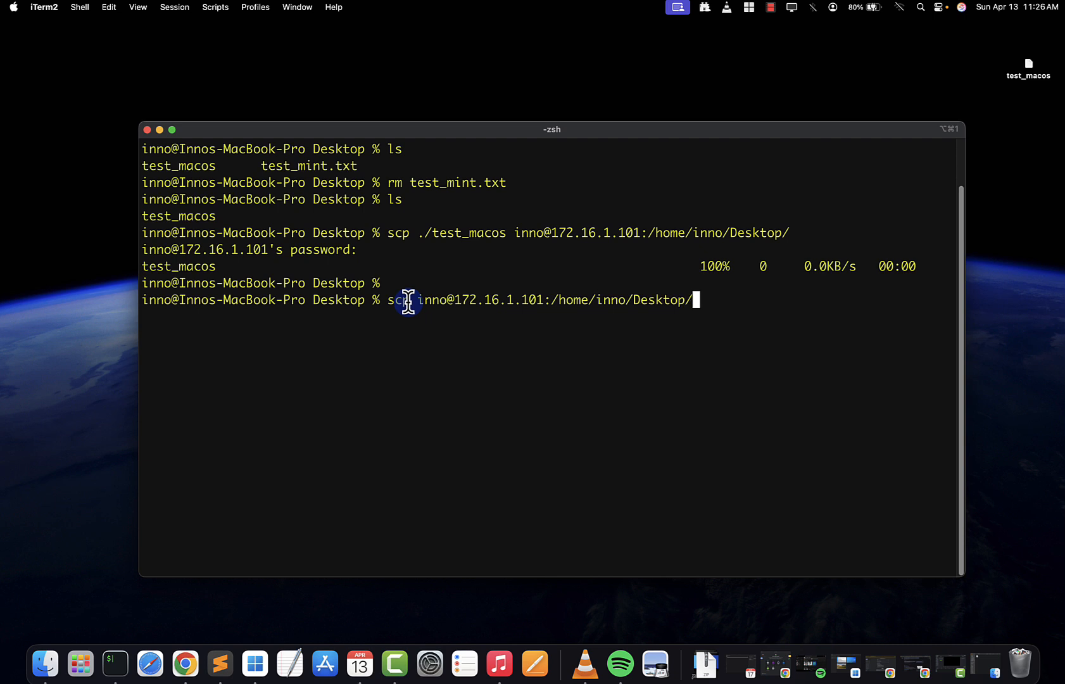
{"action": "type", "text": "t"}
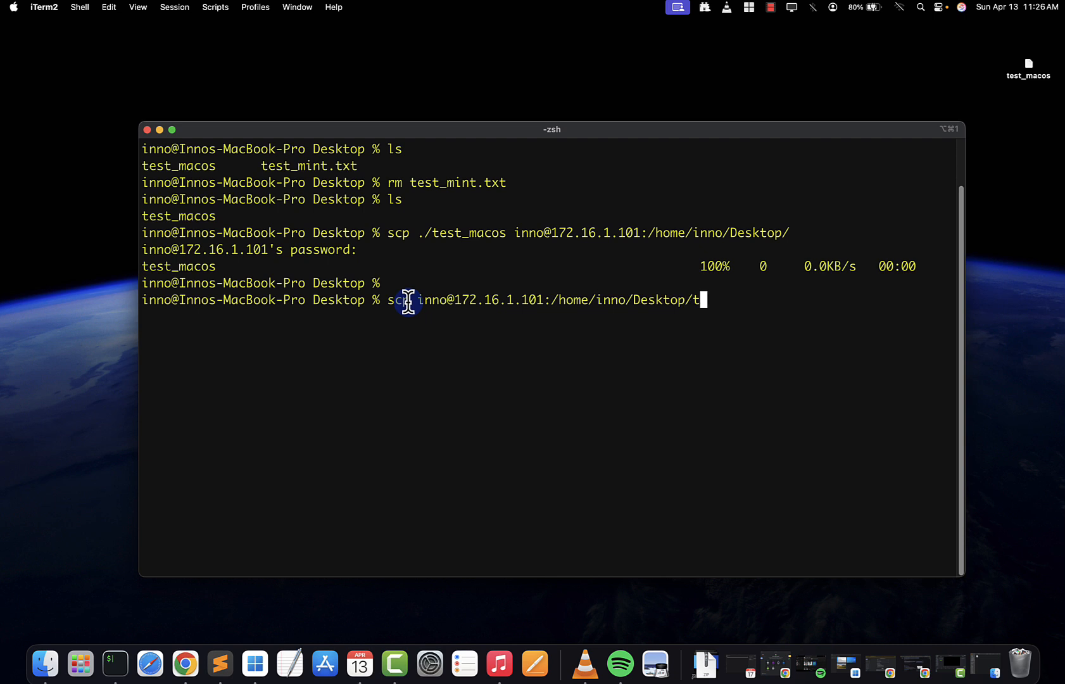
{"action": "type", "text": "est_mint"}
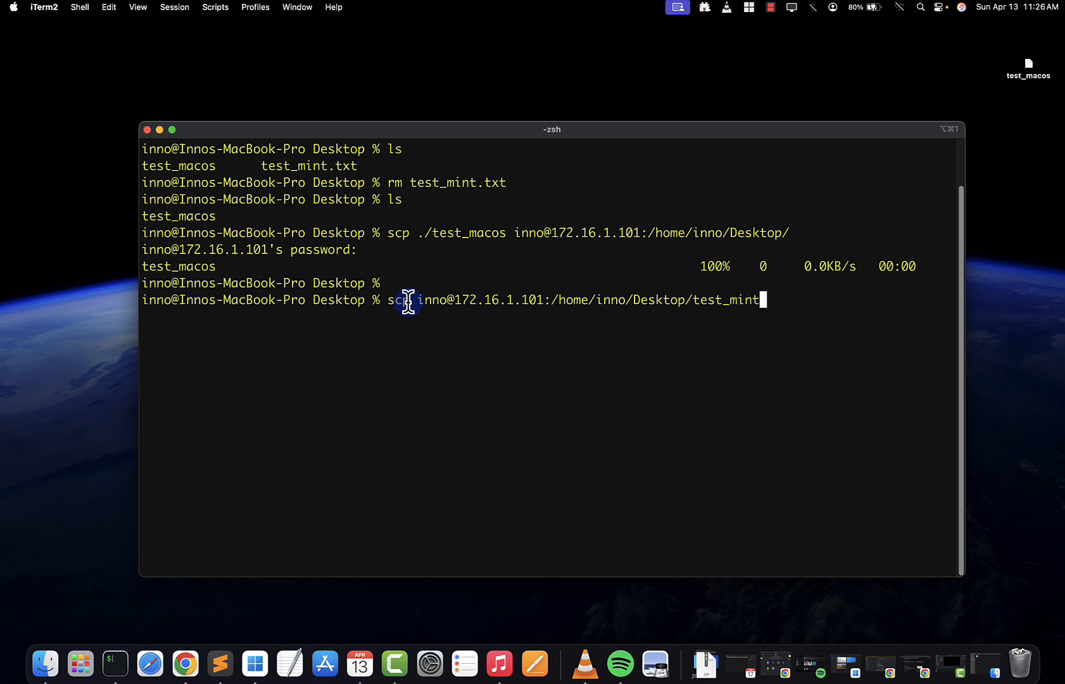
{"action": "type", "text": "."}
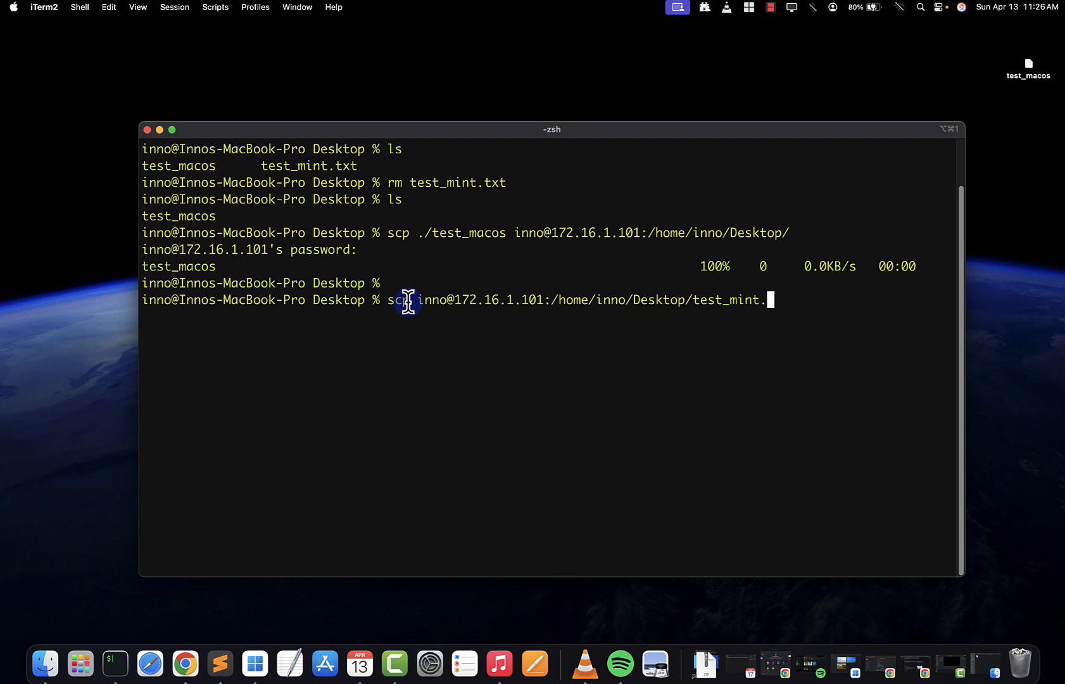
{"action": "type", "text": "txt"}
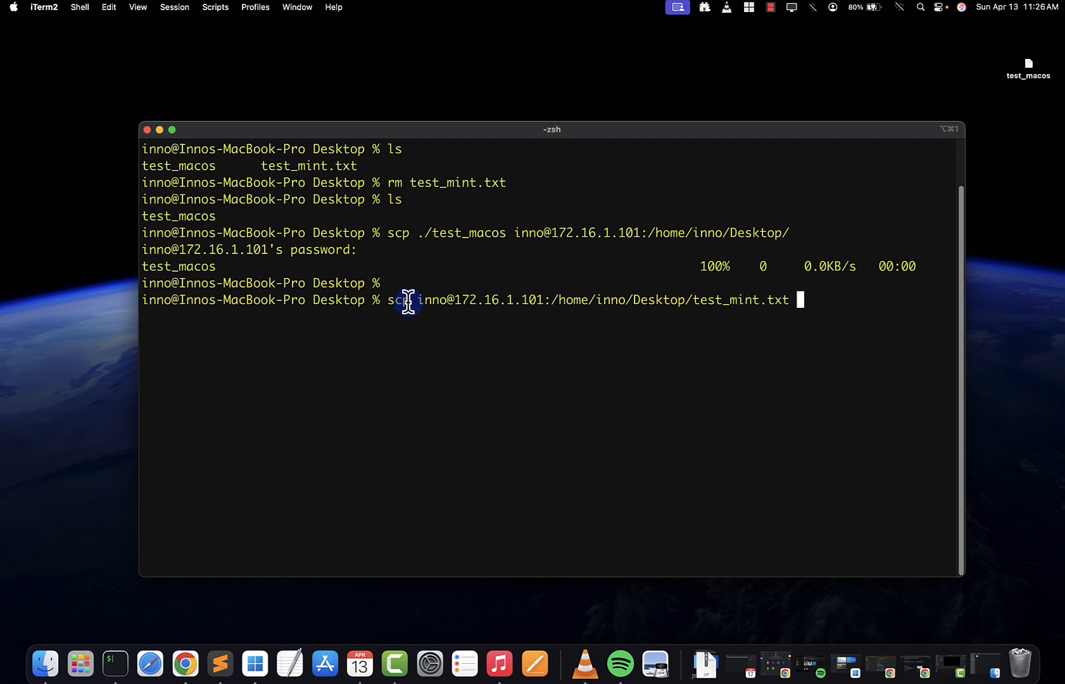
{"action": "type", "text": "./"}
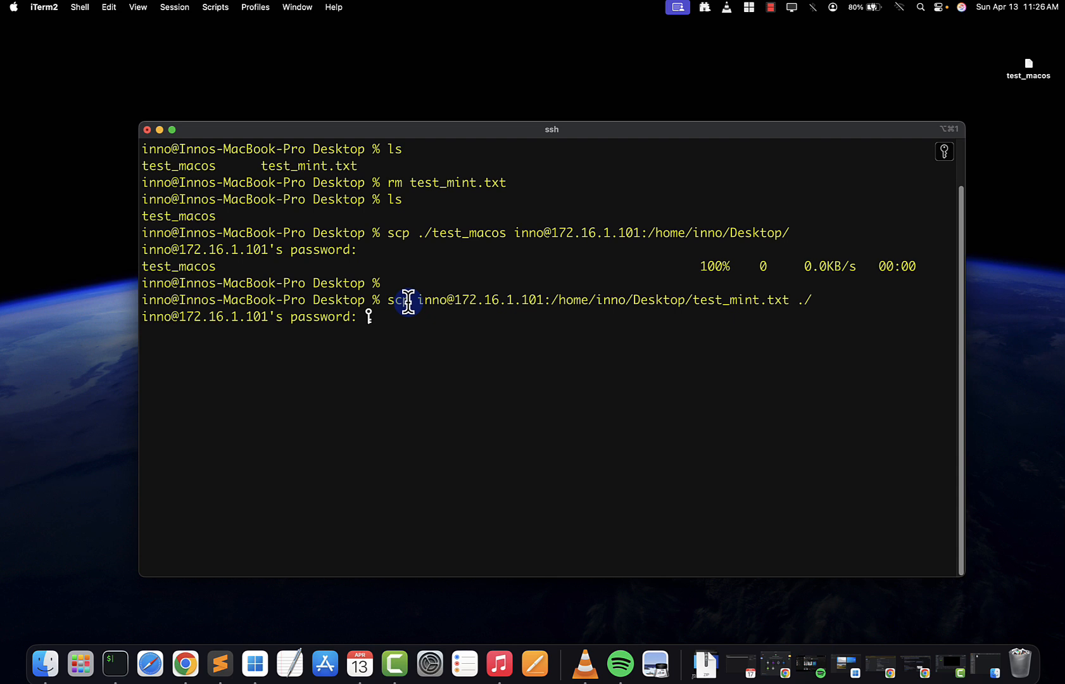
{"action": "key", "text": "Return"}
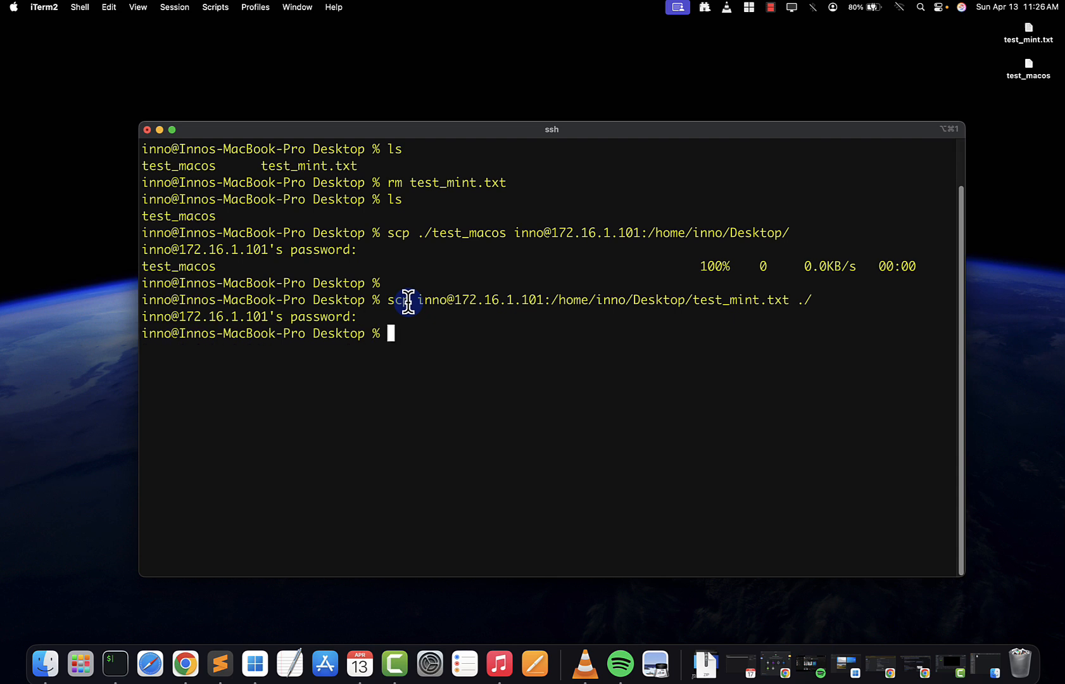
List the Desktop to show both test_macos and test_mint.txt.
{"action": "type", "text": "ls"}
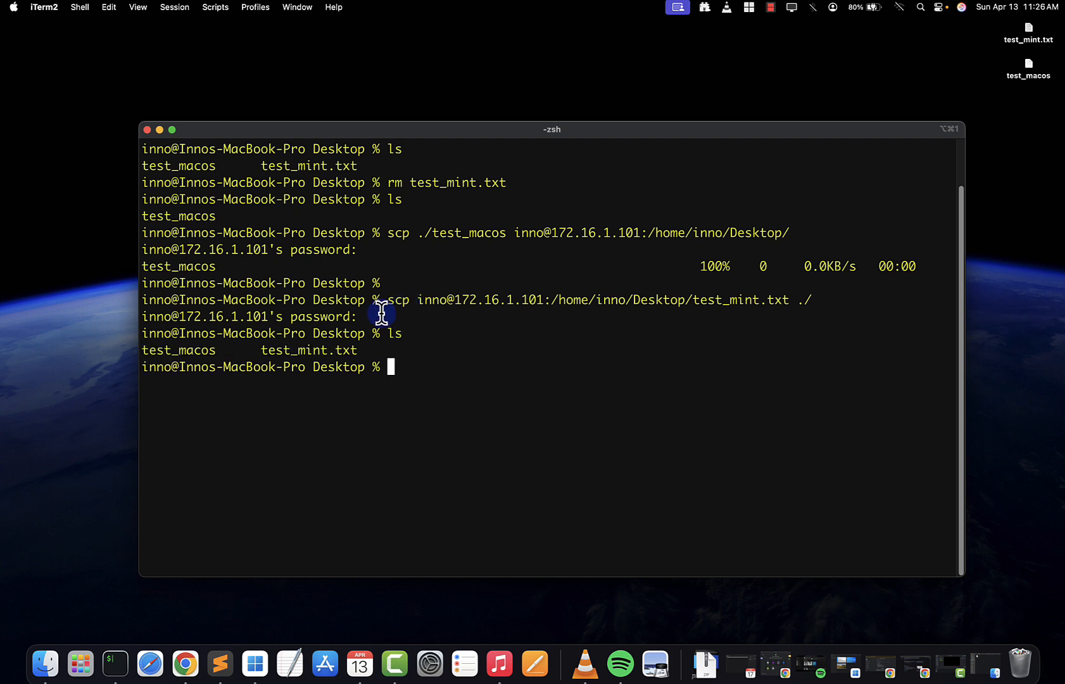
{"action": "double_click", "coordinate": [308, 349]}
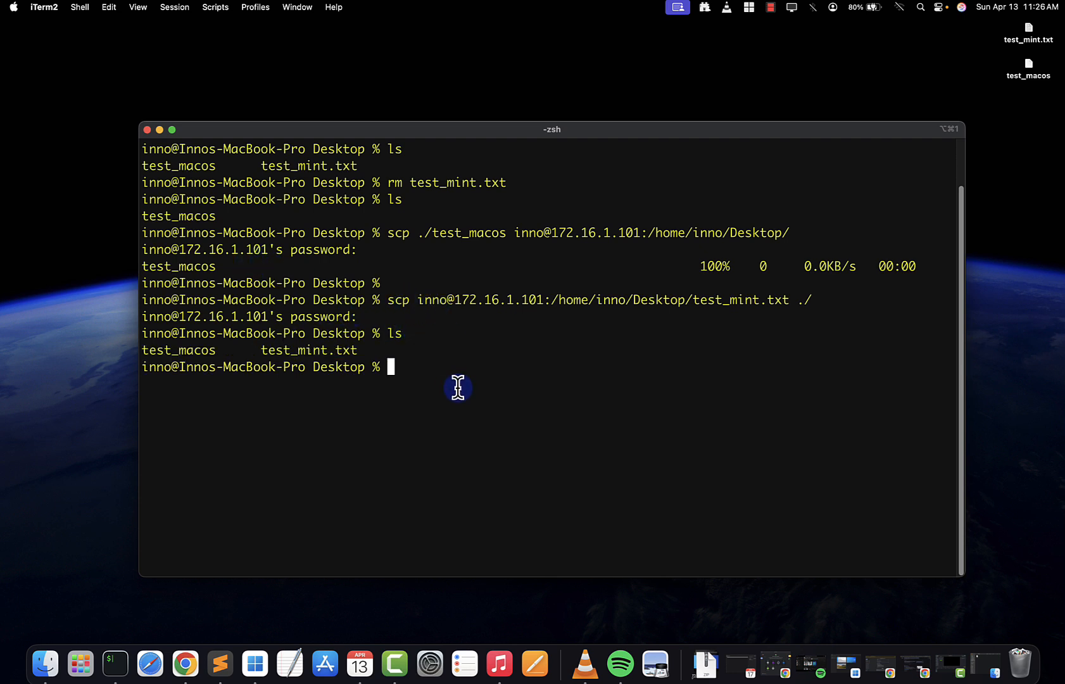
{"action": "mouse_move", "coordinate": [389, 404]}
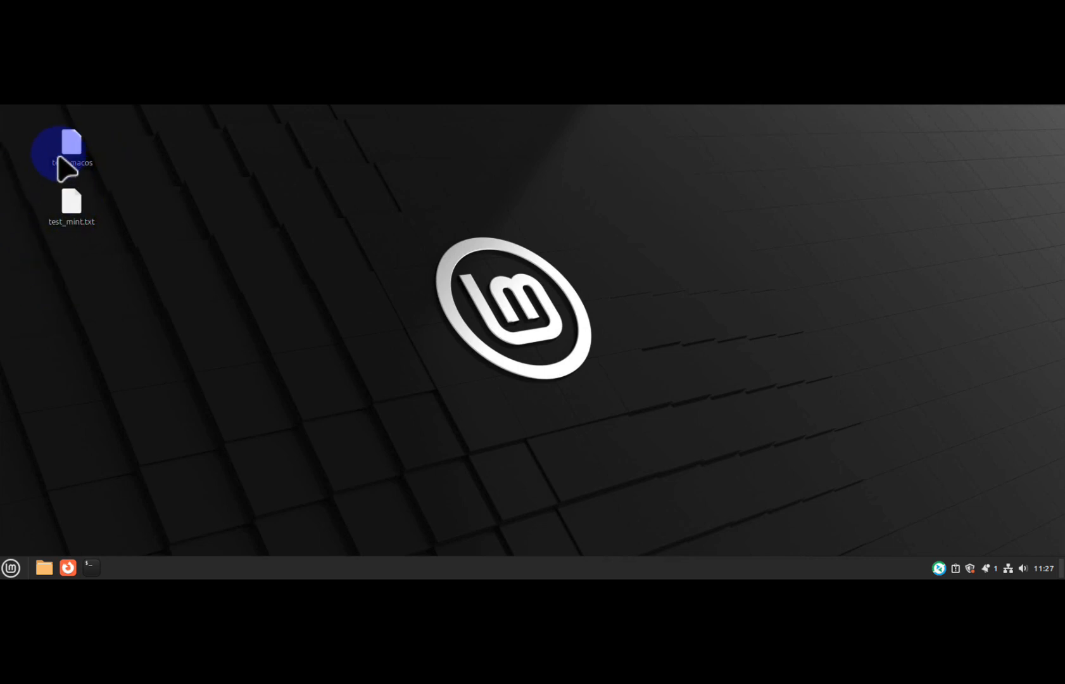
Delete test_macos from the Mint desktop via its context menu and launch a terminal.
{"action": "left_click", "coordinate": [71, 203]}
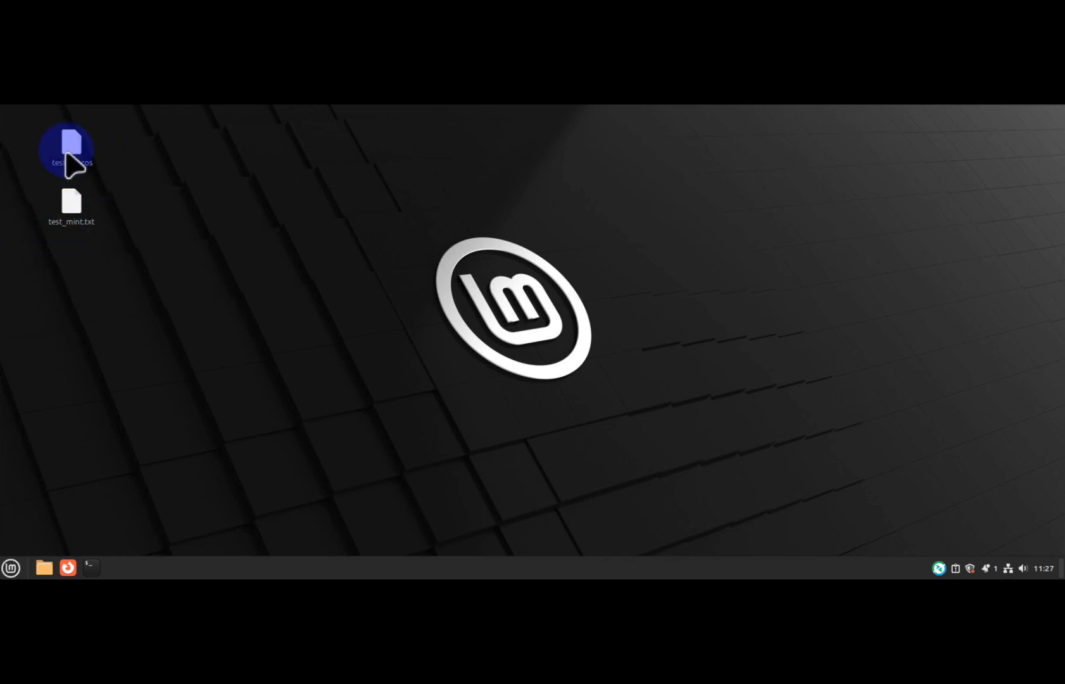
{"action": "right_click", "coordinate": [66, 145]}
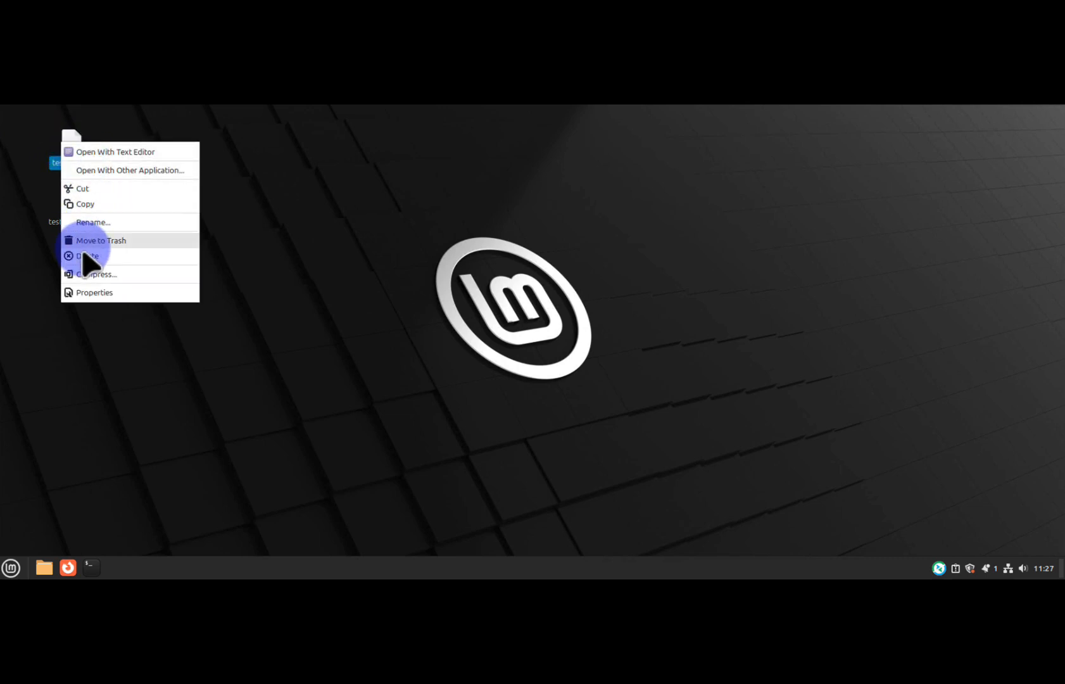
{"action": "right_click", "coordinate": [163, 470]}
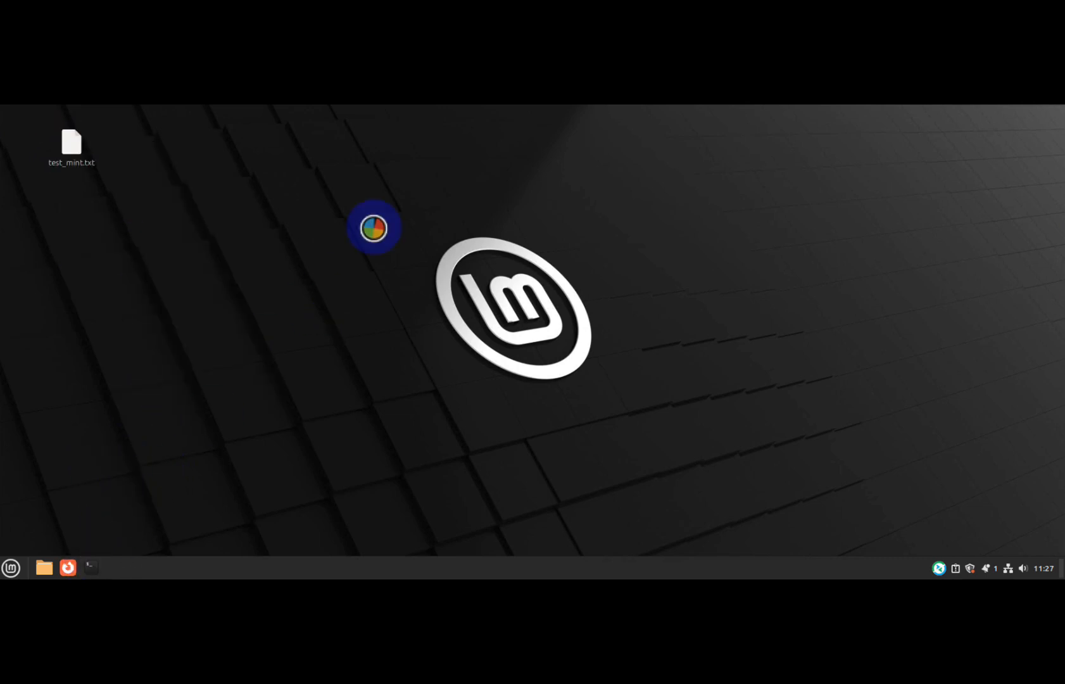
{"action": "left_click", "coordinate": [90, 567]}
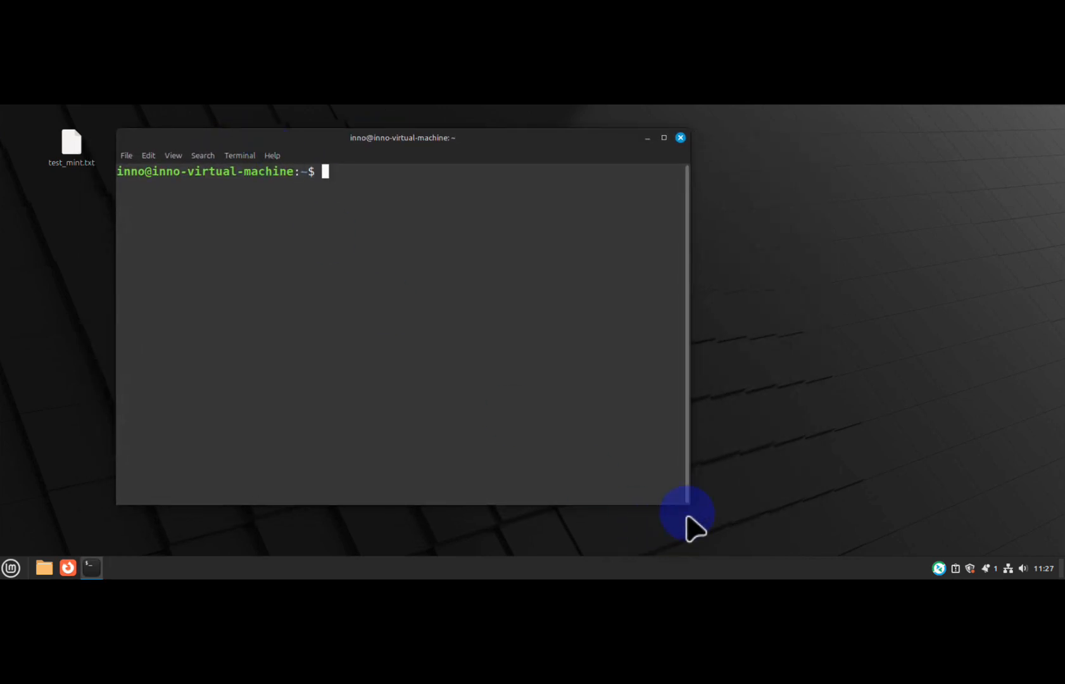
Widen the terminal, cd into Desktop, and confirm its path and that it holds only test_mint.txt.
{"action": "left_click_drag", "start_coordinate": [687, 512], "coordinate": [930, 519]}
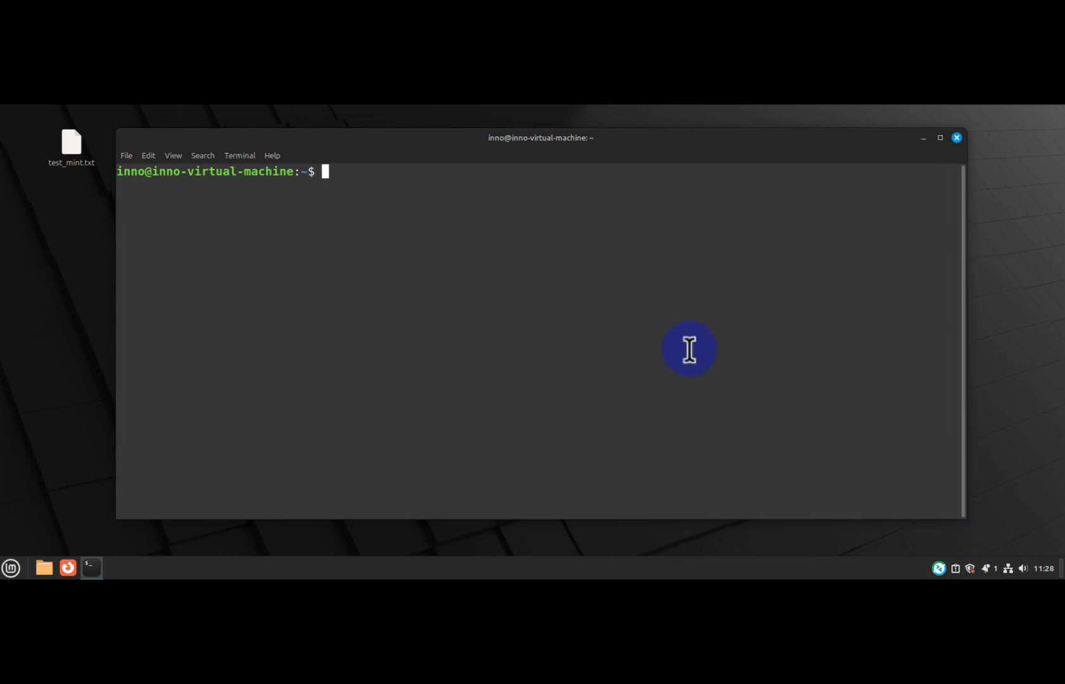
{"action": "type", "text": "cd Desktop/"}
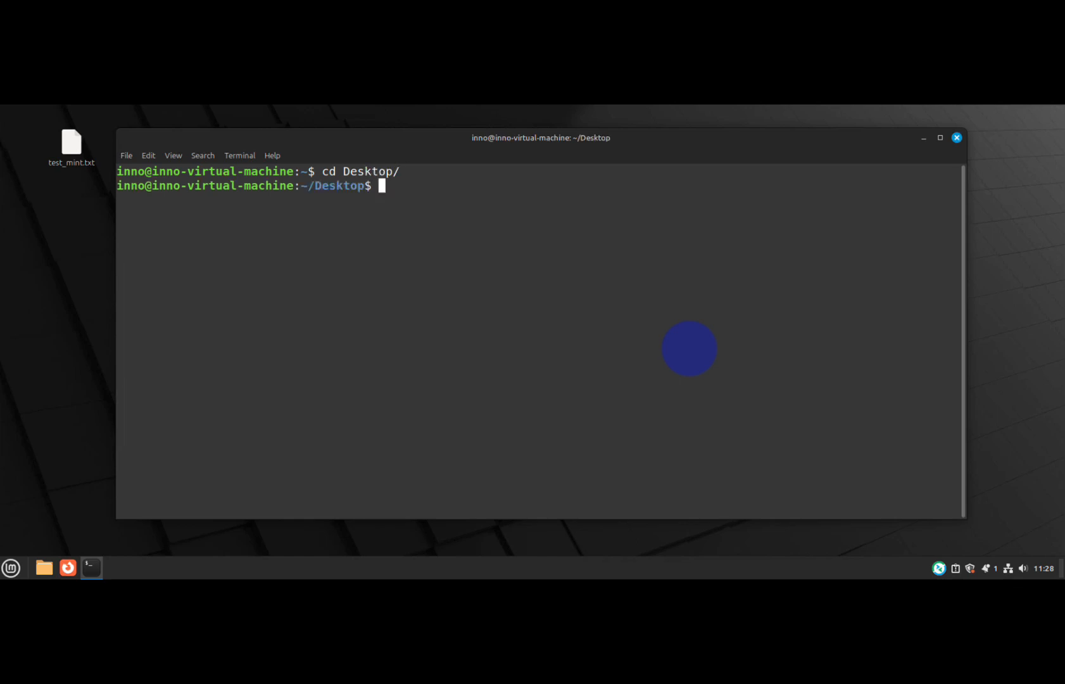
{"action": "type", "text": "pwd"}
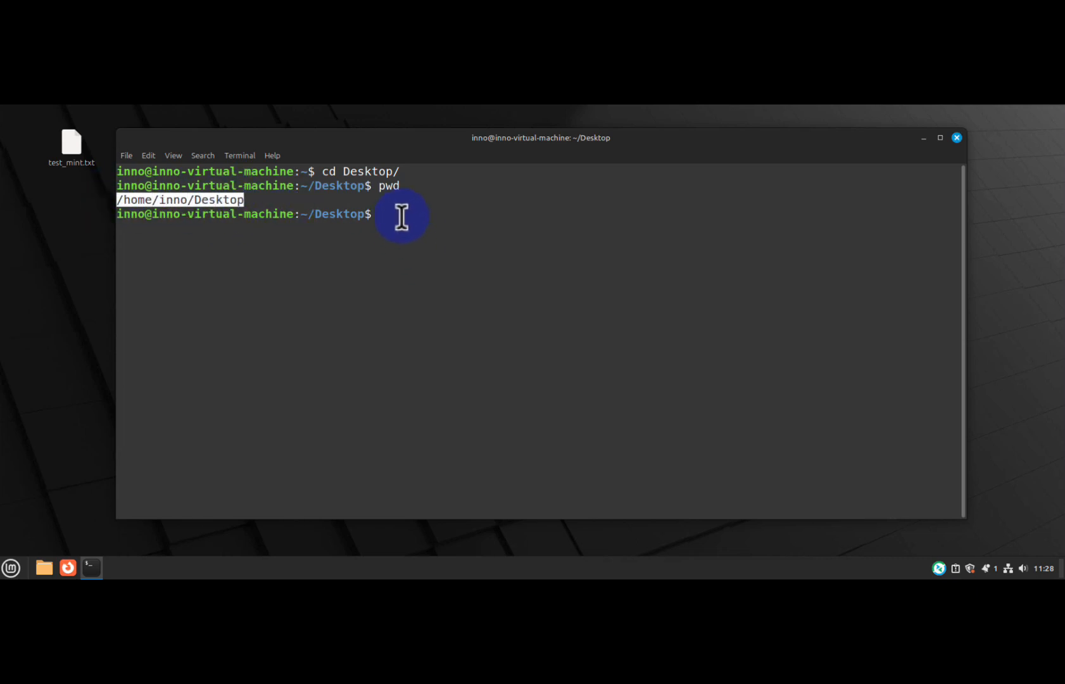
{"action": "type", "text": "ls"}
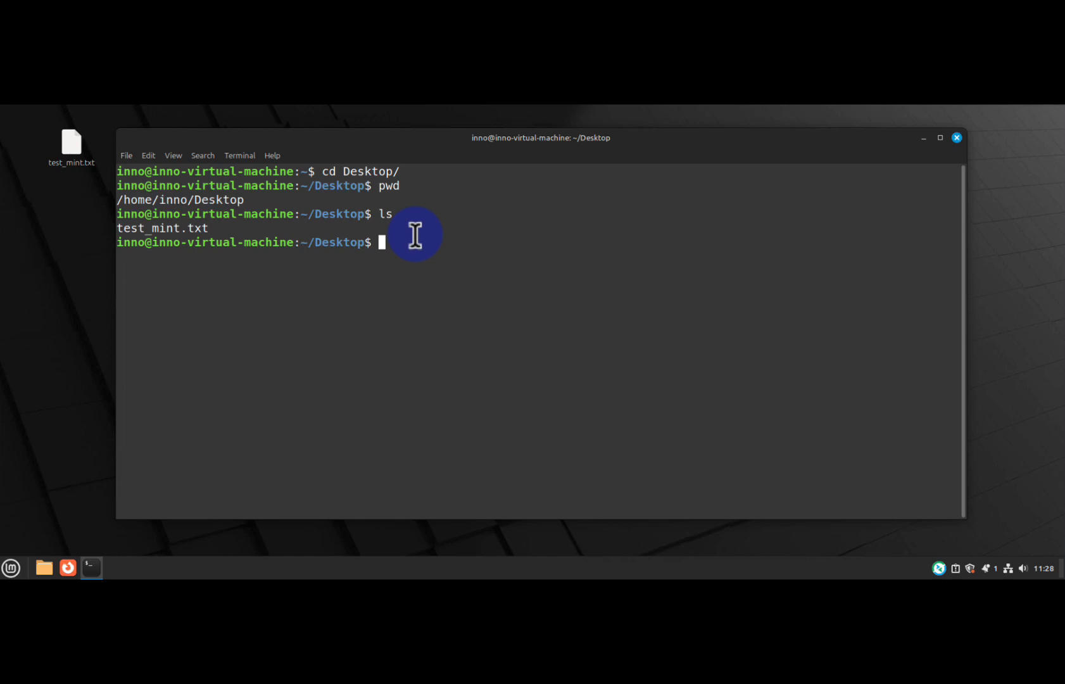
Check the ssh service with systemctl status.
{"action": "type", "text": "s"}
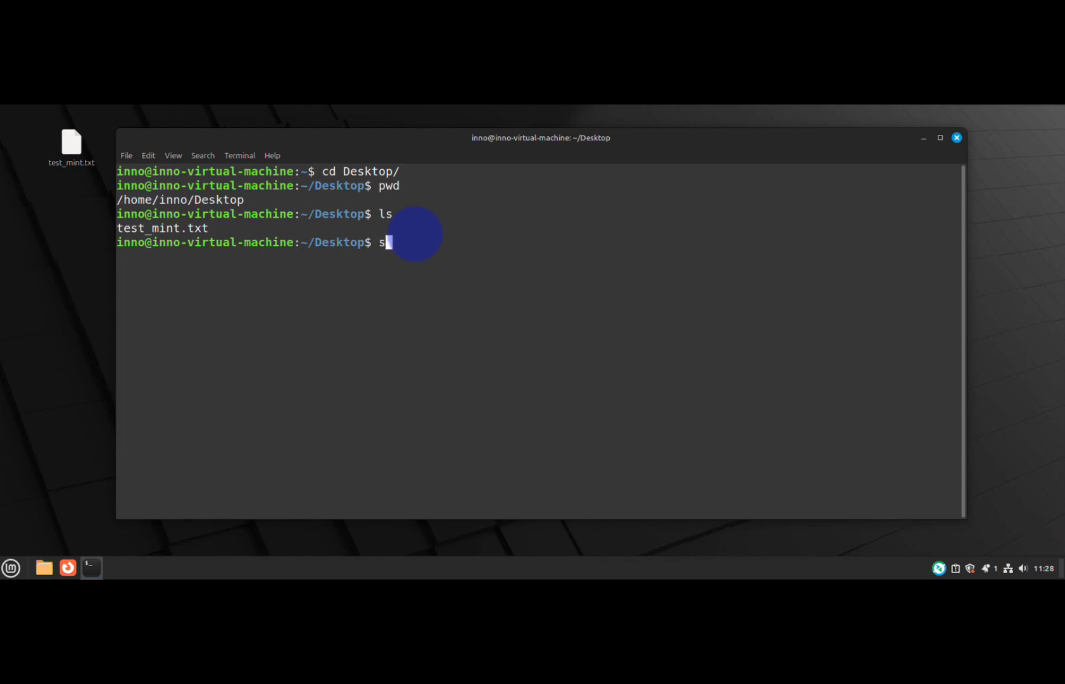
{"action": "type", "text": "yst"}
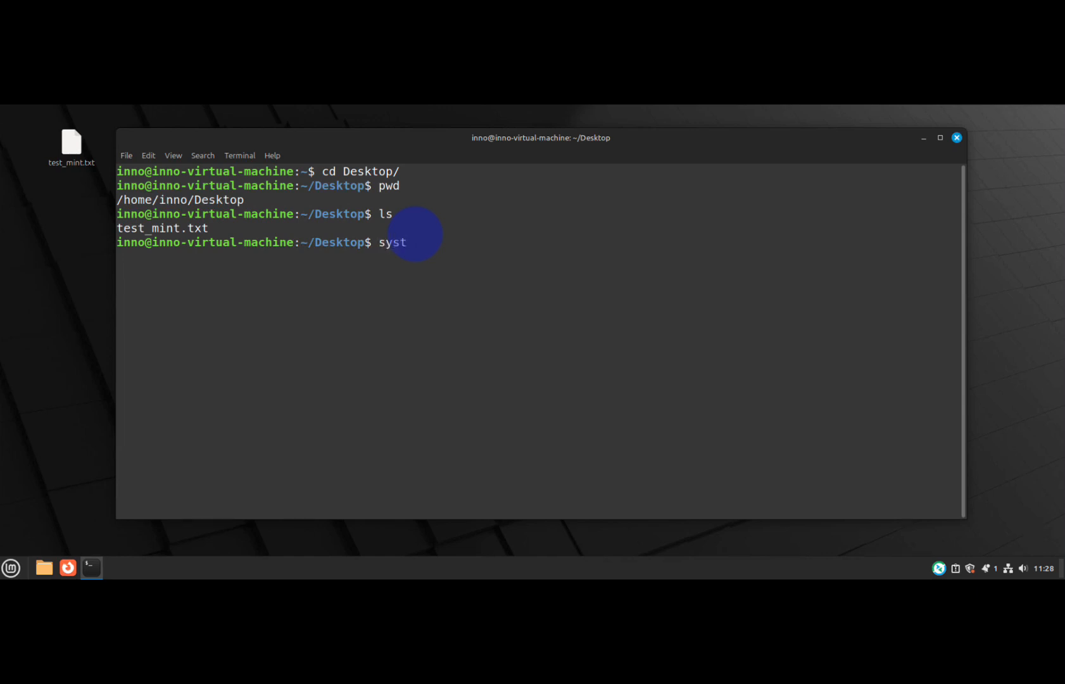
{"action": "type", "text": "emctl"}
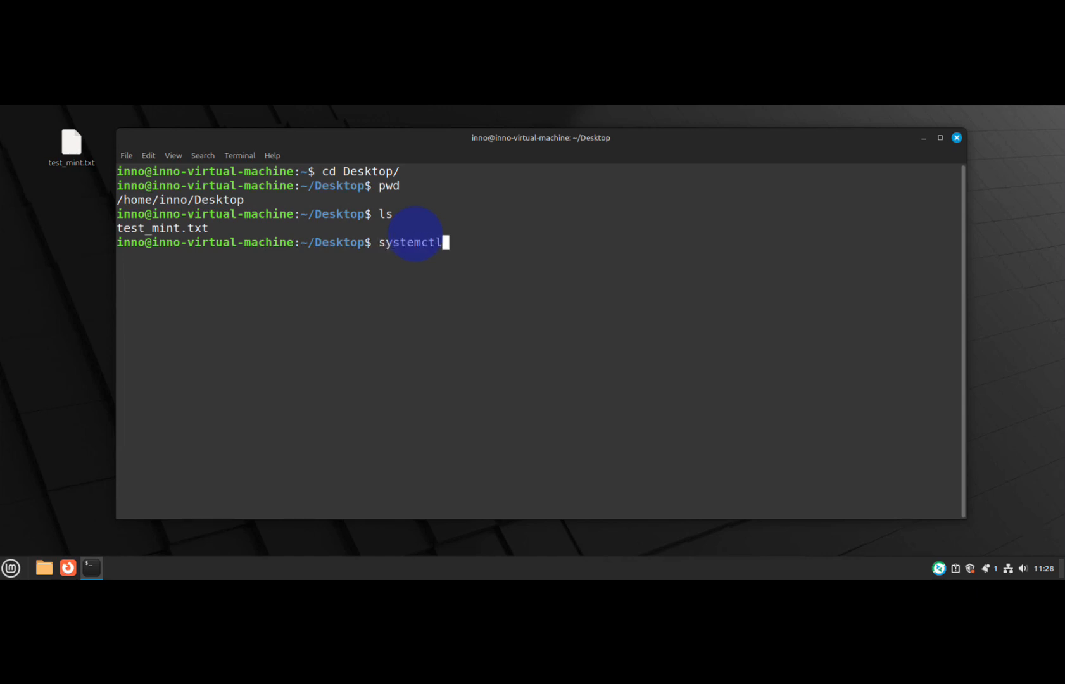
{"action": "type", "text": "status s"}
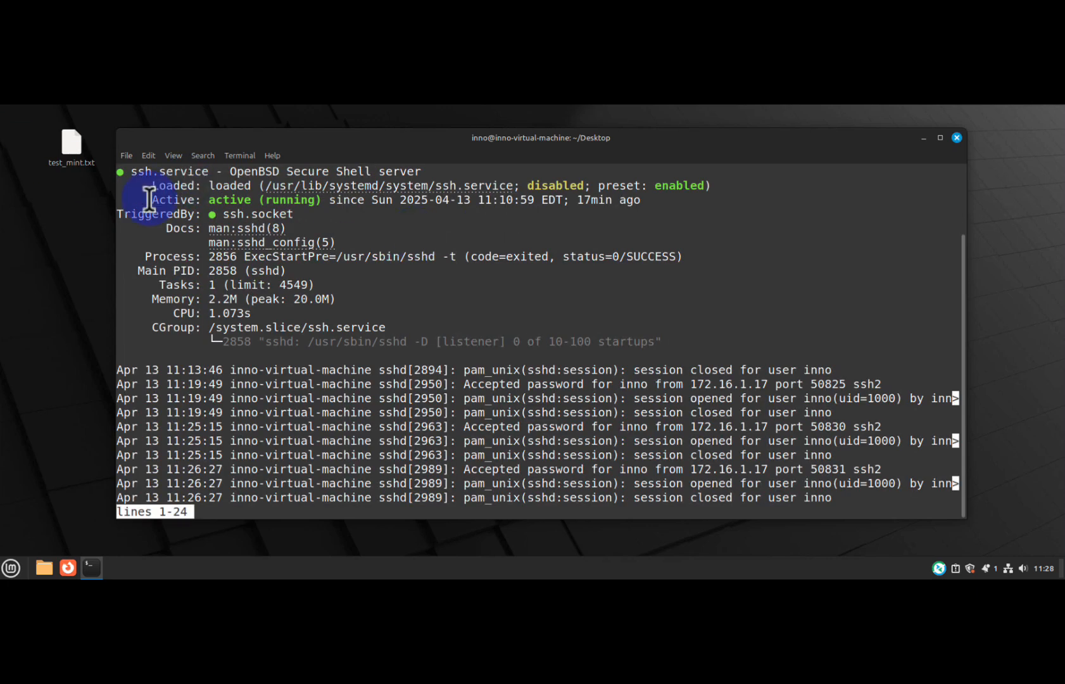
{"action": "mouse_move", "coordinate": [348, 229]}
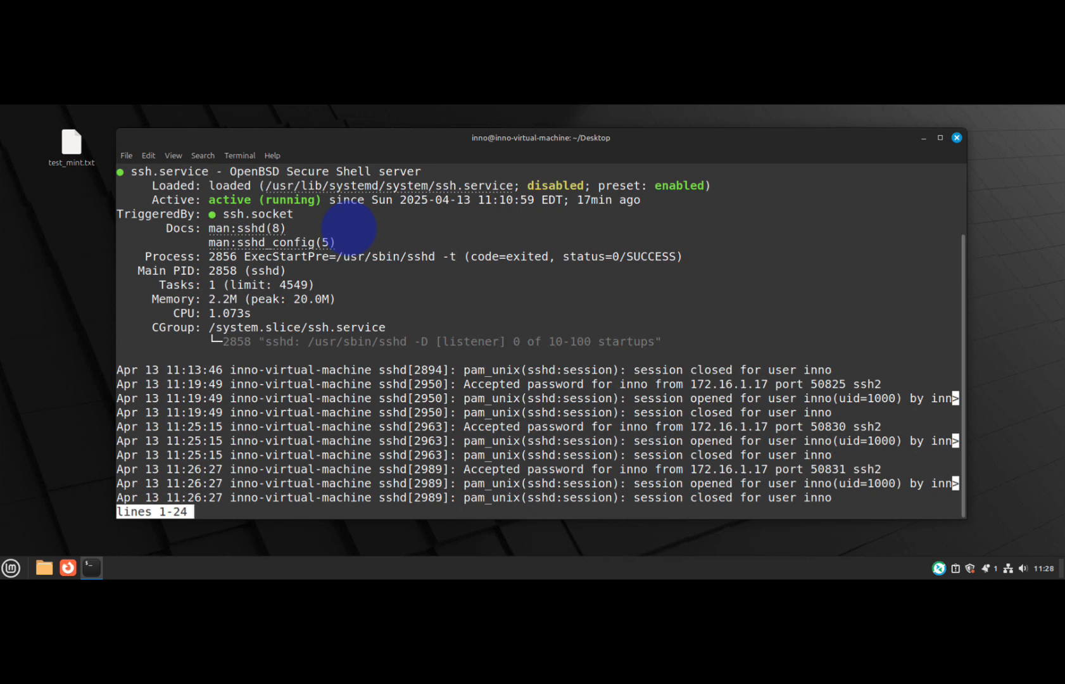
Leave the status pager, run systemctl start ssh and authenticate with the password.
{"action": "key", "text": "q"}
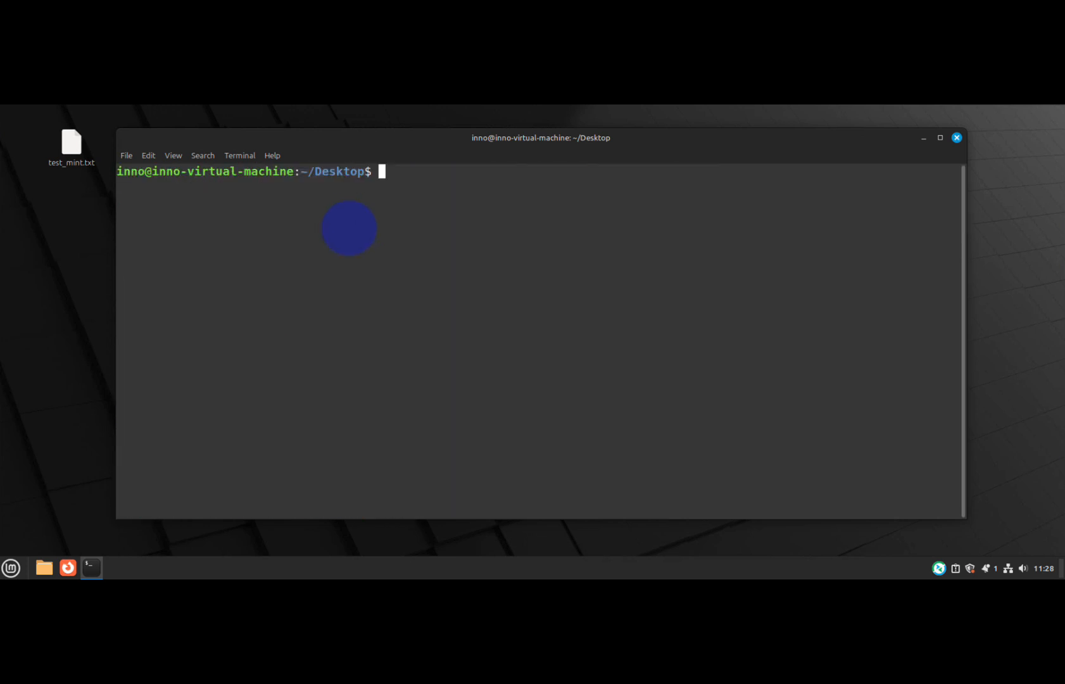
{"action": "type", "text": "systemctl status ssh"}
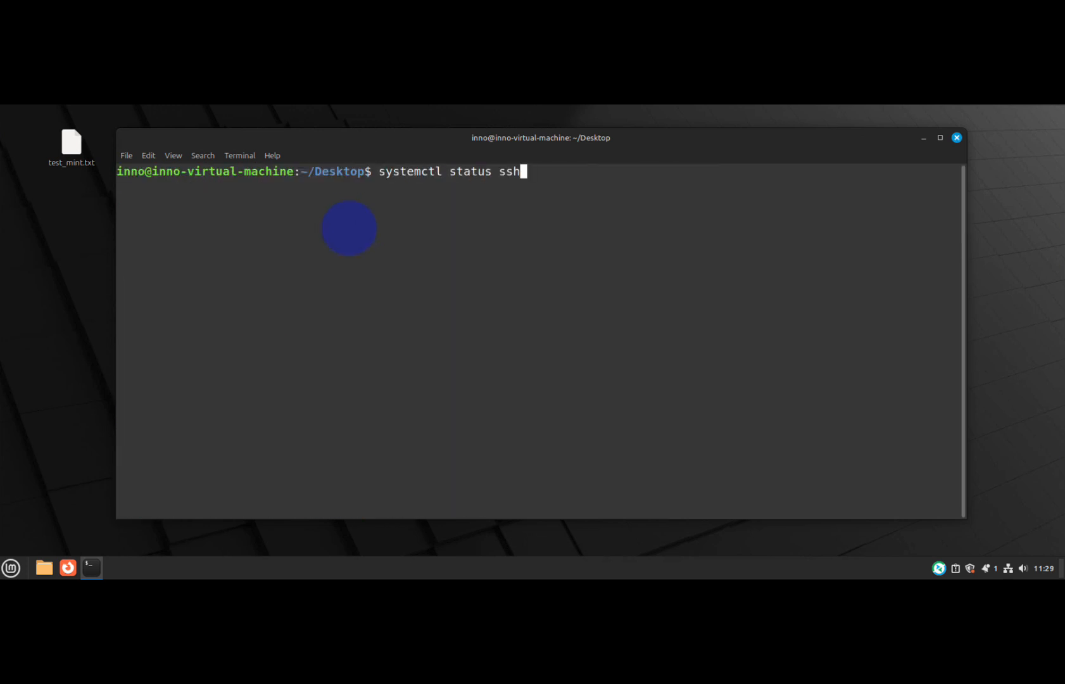
{"action": "key", "text": "BackSpace"}
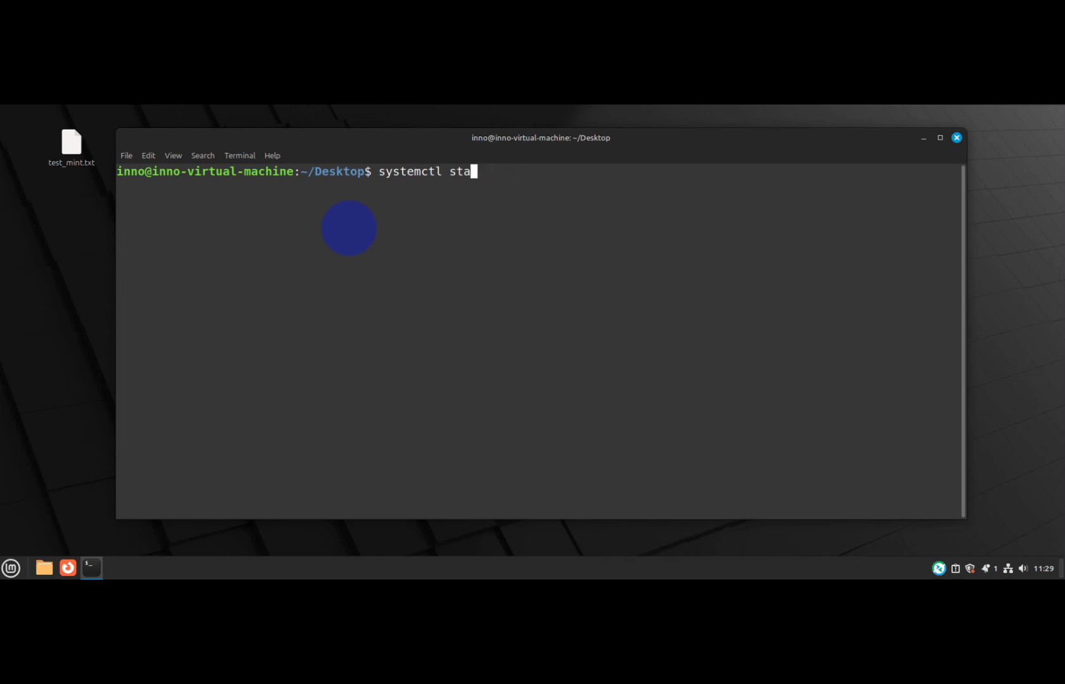
{"action": "type", "text": "rt ss"}
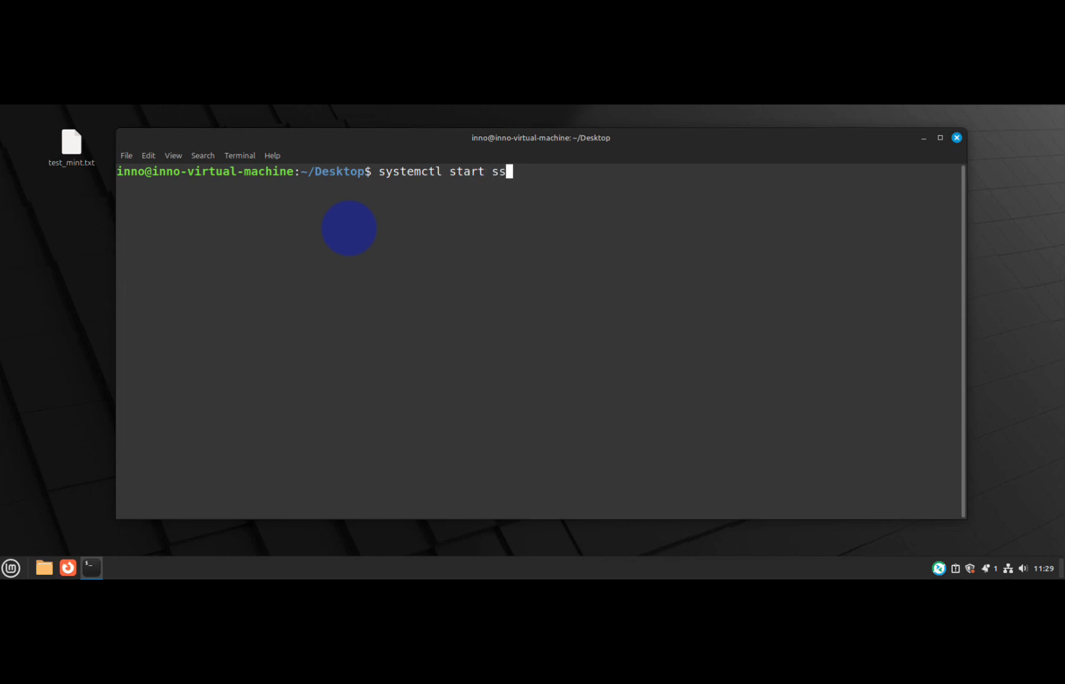
{"action": "type", "text": "h"}
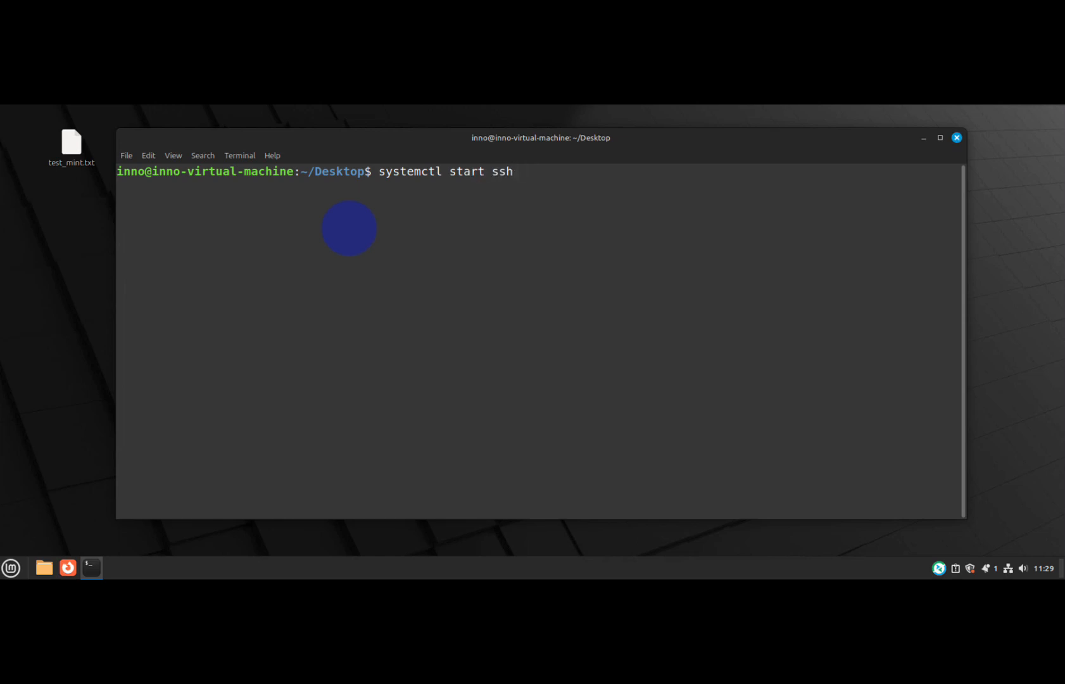
{"action": "key", "text": "Return"}
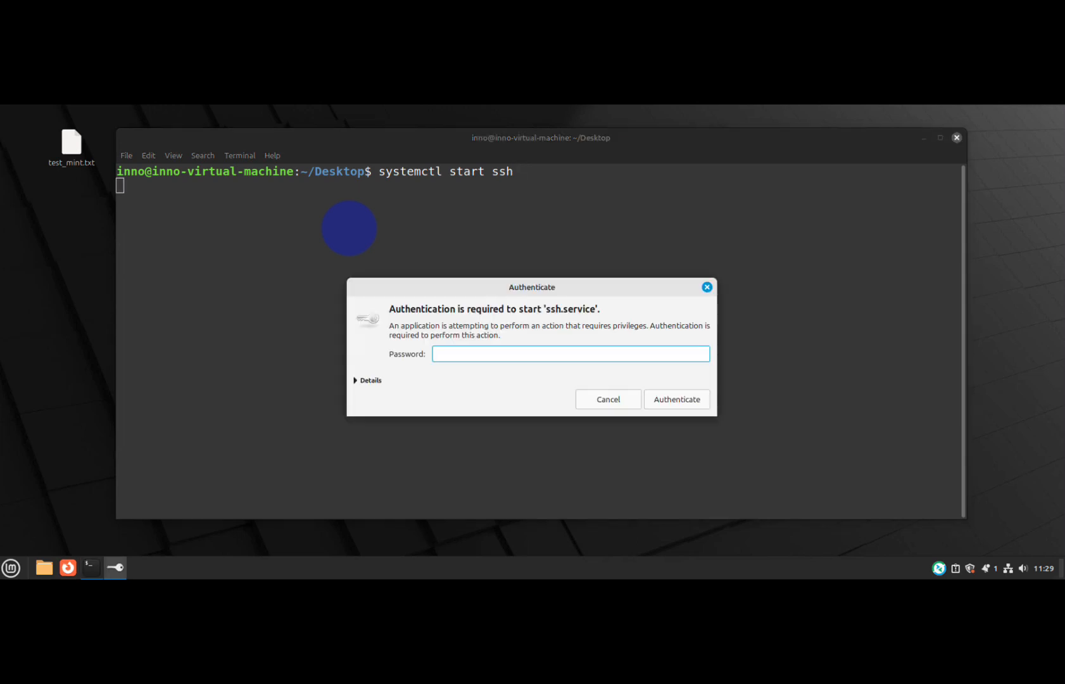
{"action": "left_click", "coordinate": [482, 353]}
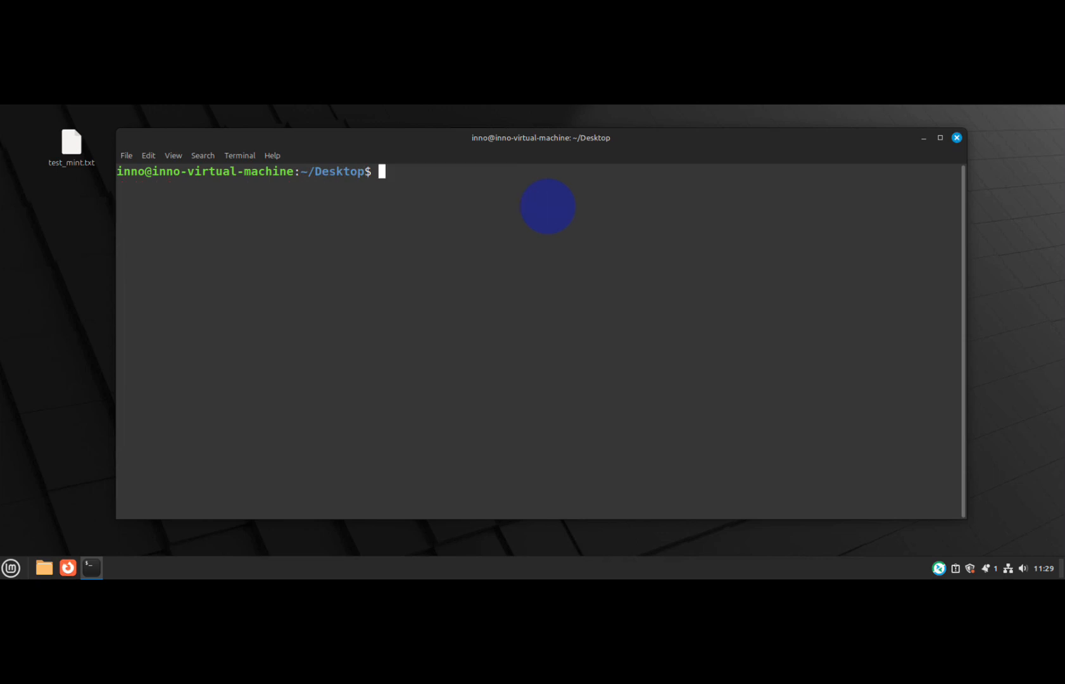
{"action": "type", "text": "i"}
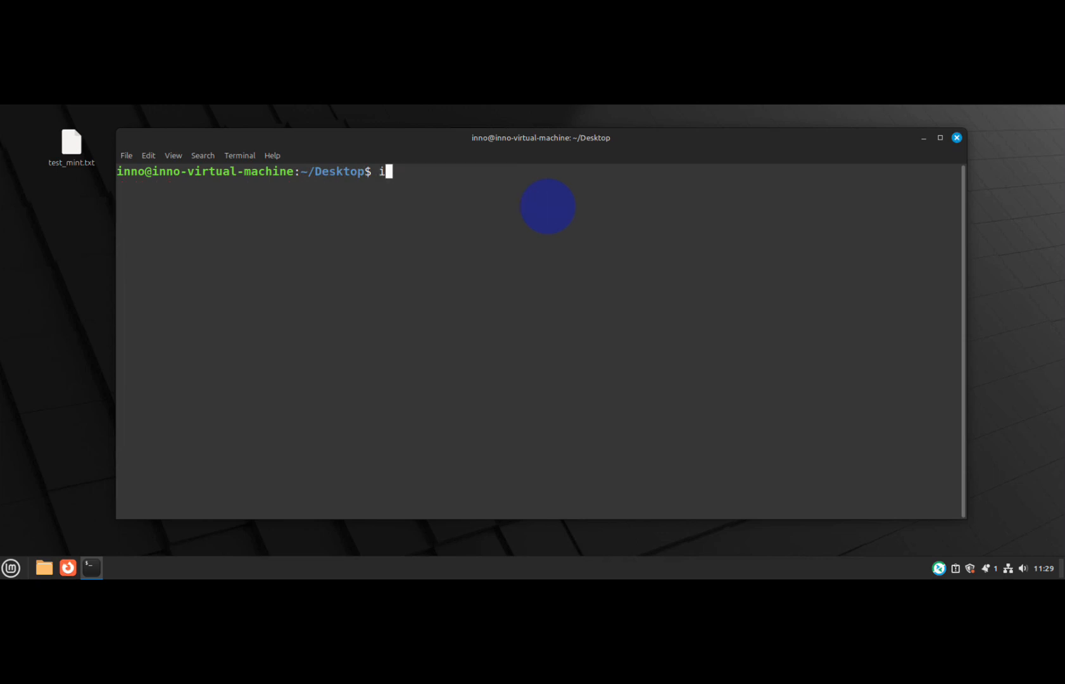
{"action": "type", "text": "p add"}
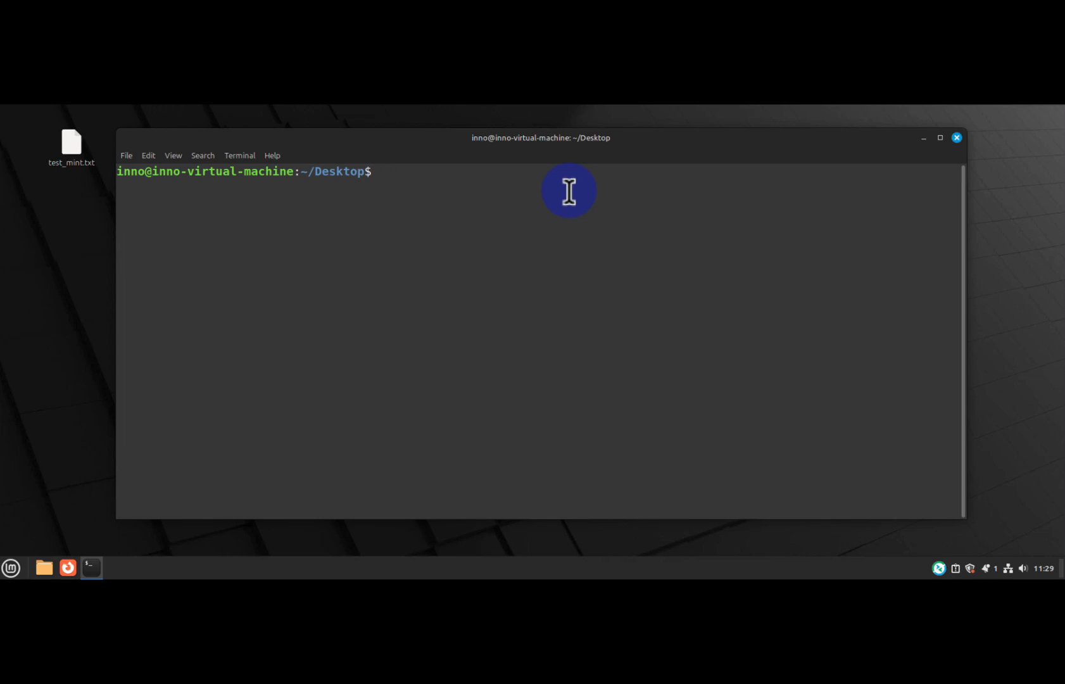
{"action": "type", "text": "scp"}
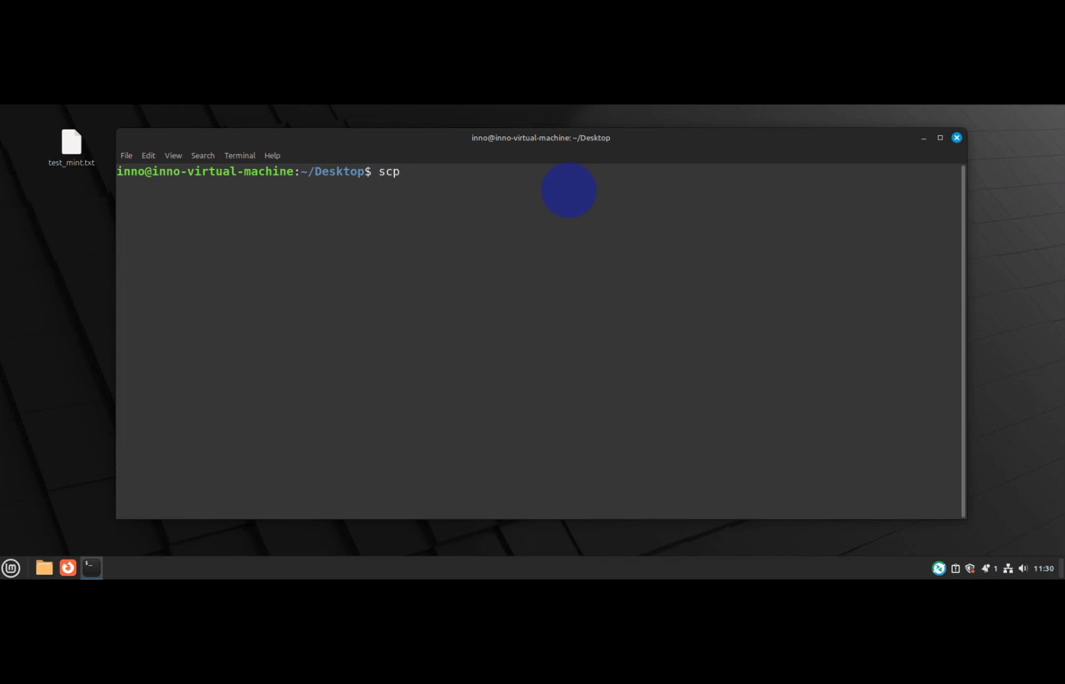
{"action": "type", "text": "./"}
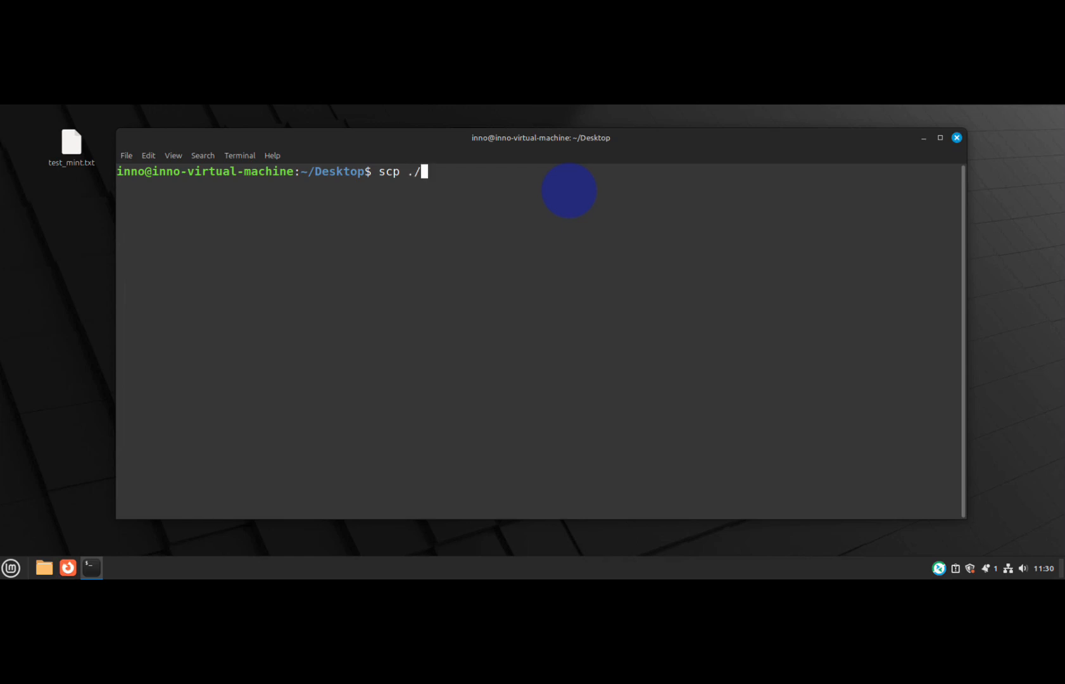
{"action": "type", "text": "test_mint.txt"}
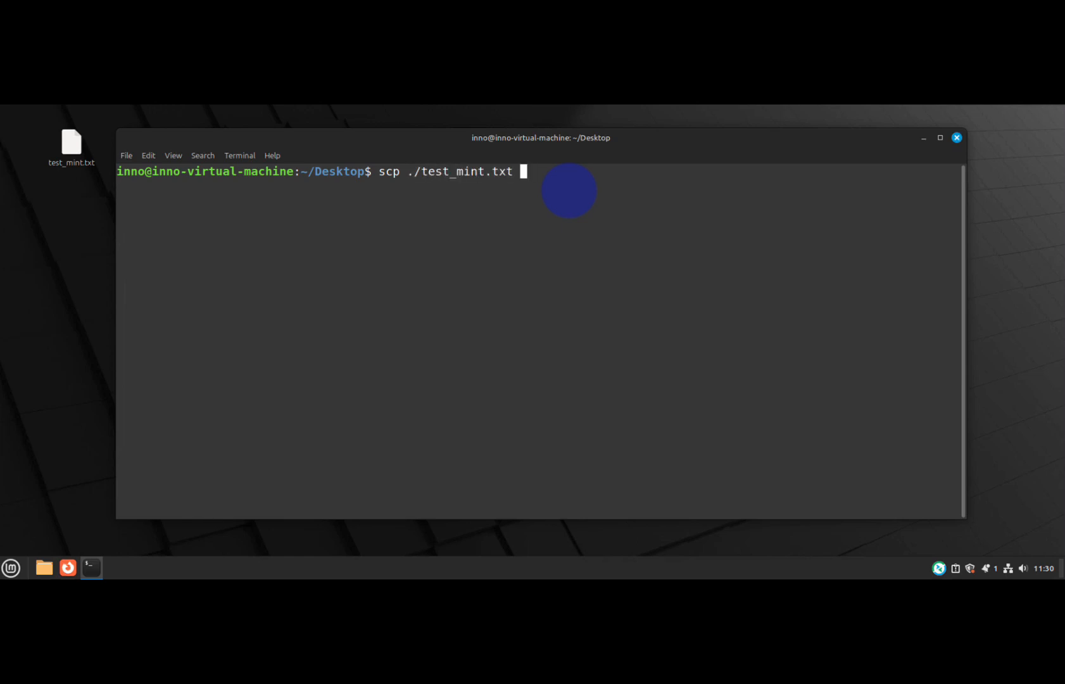
{"action": "type", "text": "inno"}
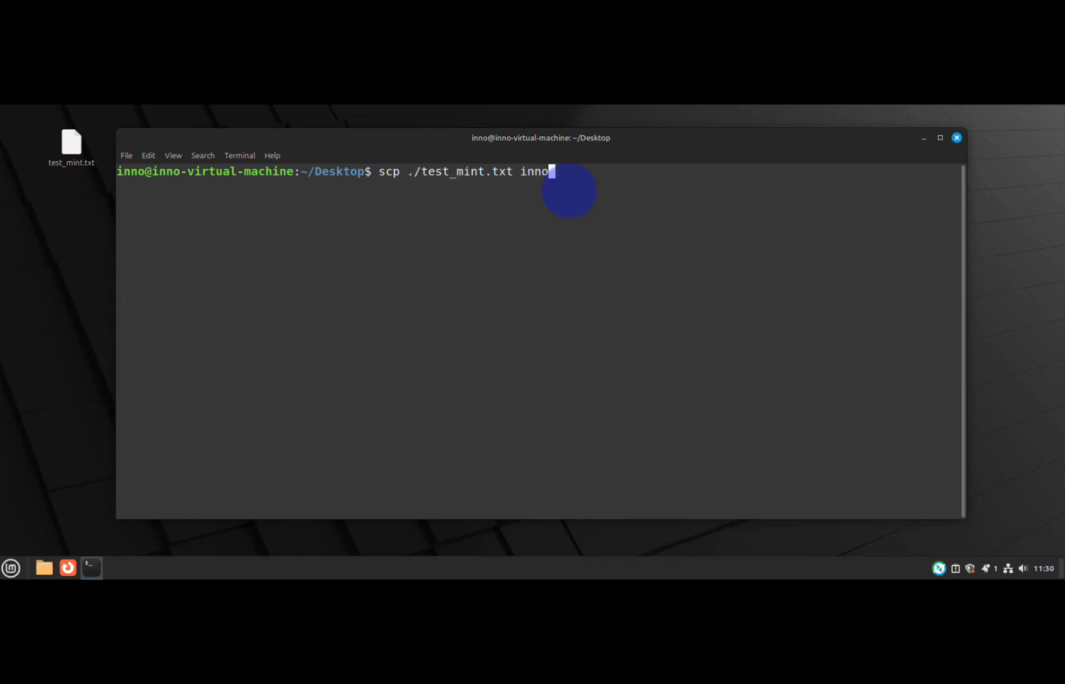
{"action": "type", "text": "@"}
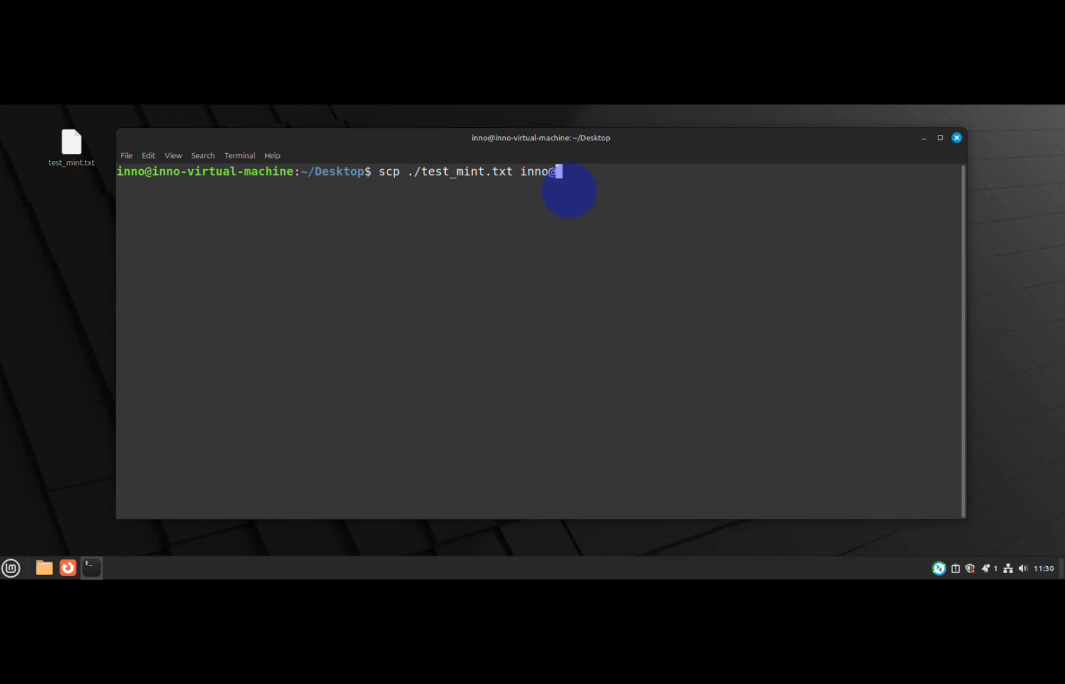
{"action": "type", "text": "17"}
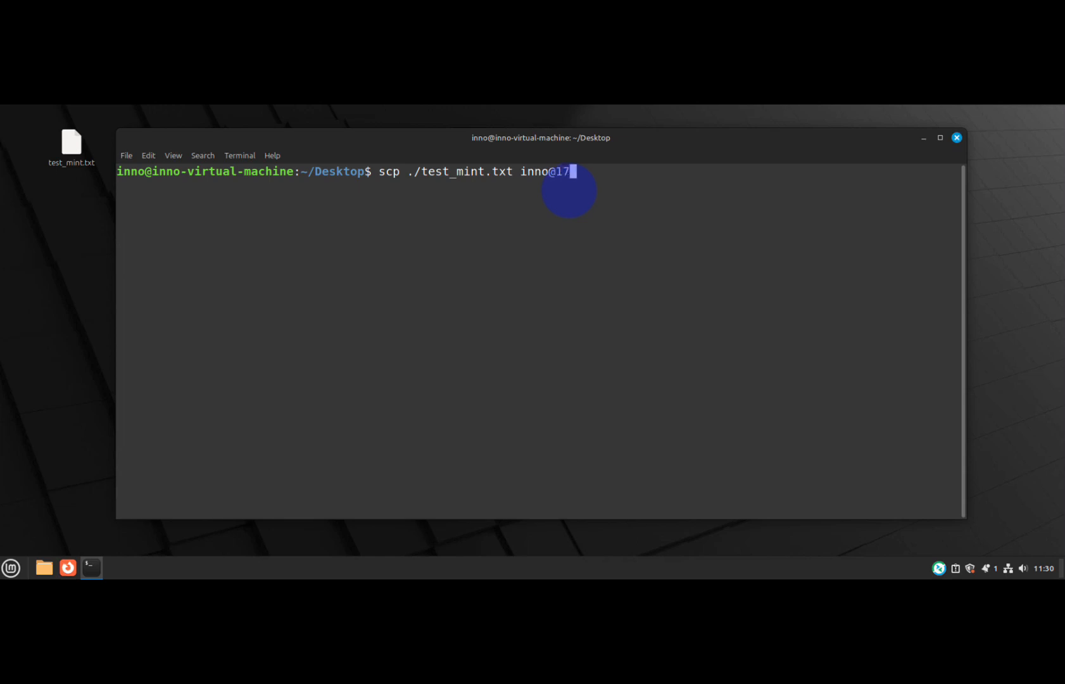
{"action": "type", "text": "2.16"}
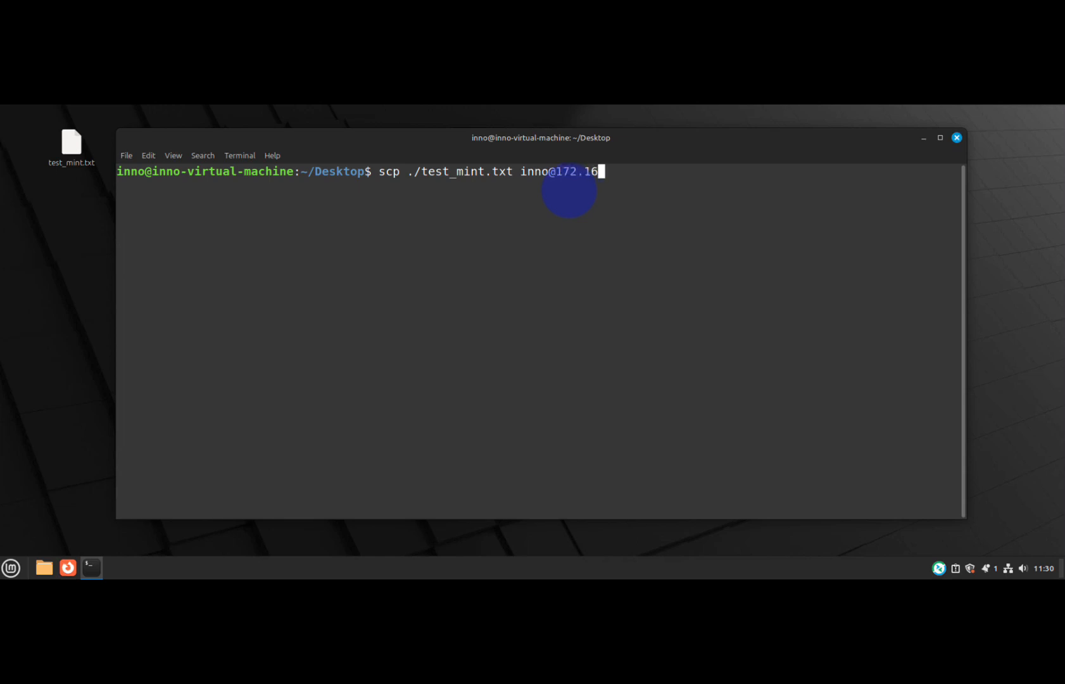
{"action": "type", "text": ".1."}
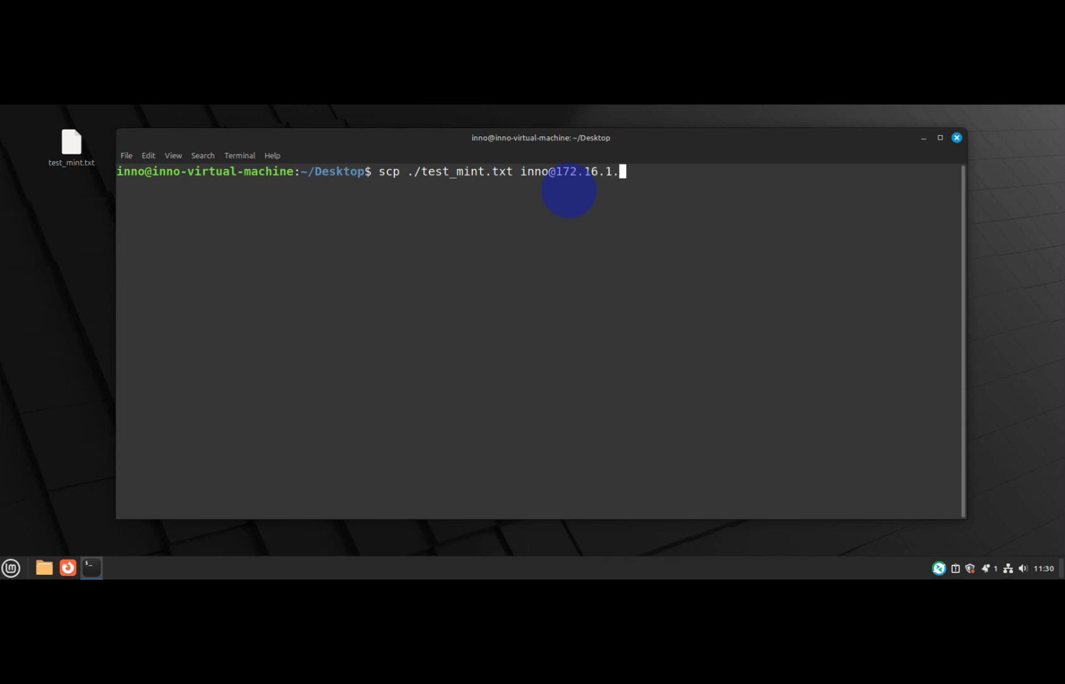
{"action": "type", "text": "17"}
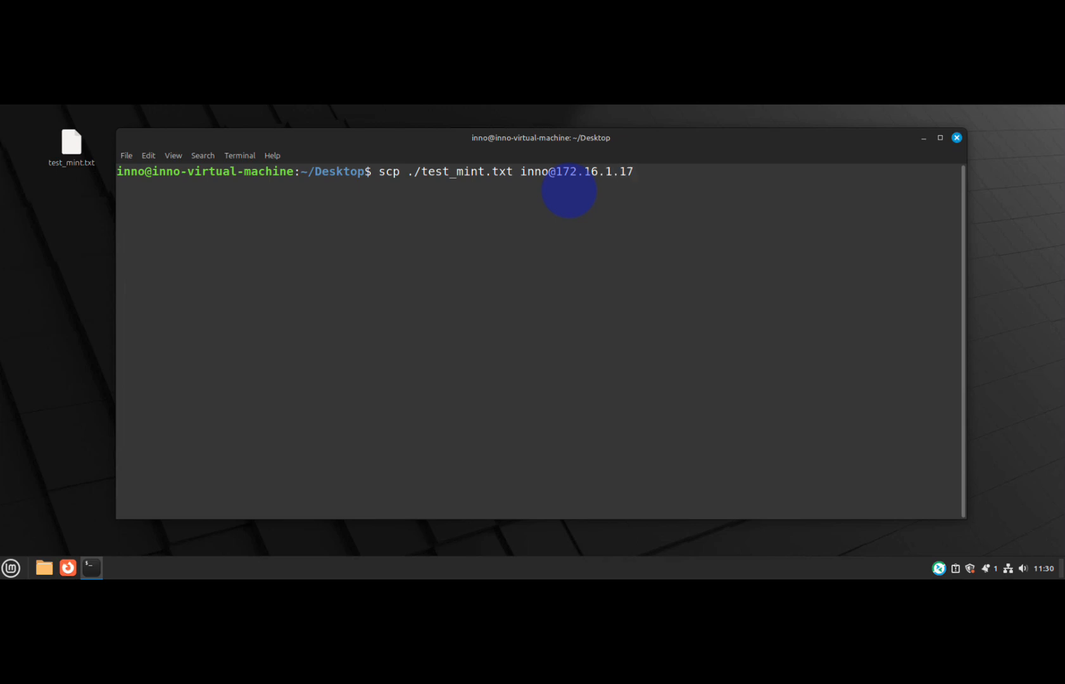
Target the Mac's /Users/inno/Desktop/ folder as the destination.
{"action": "type", "text": ":/"}
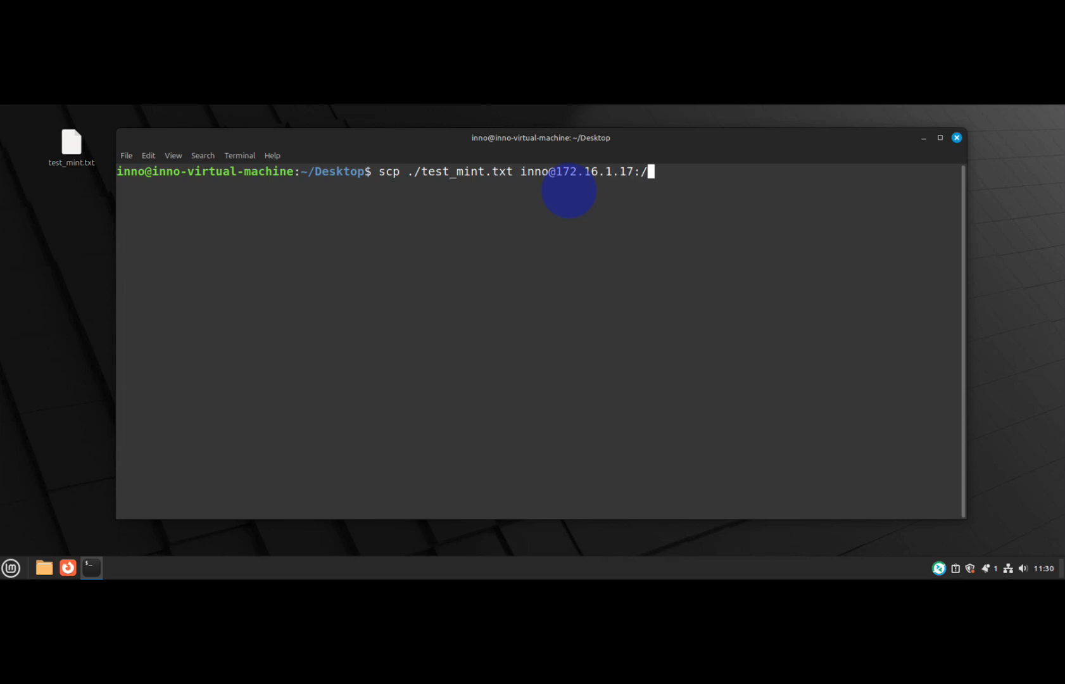
{"action": "type", "text": "Users"}
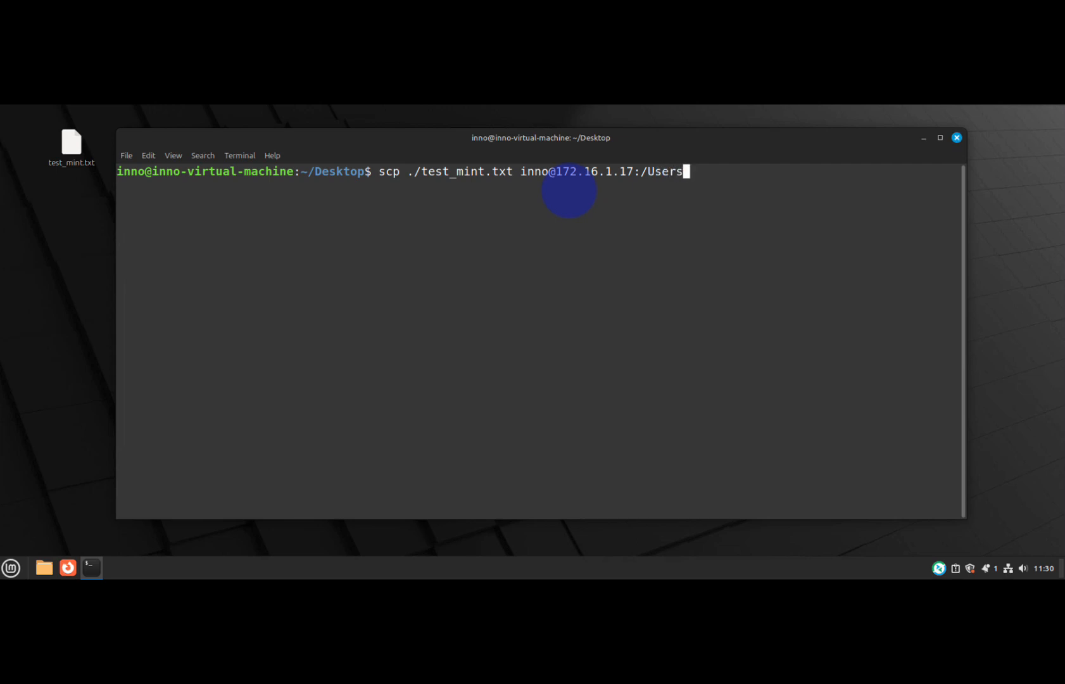
{"action": "type", "text": "/inno/"}
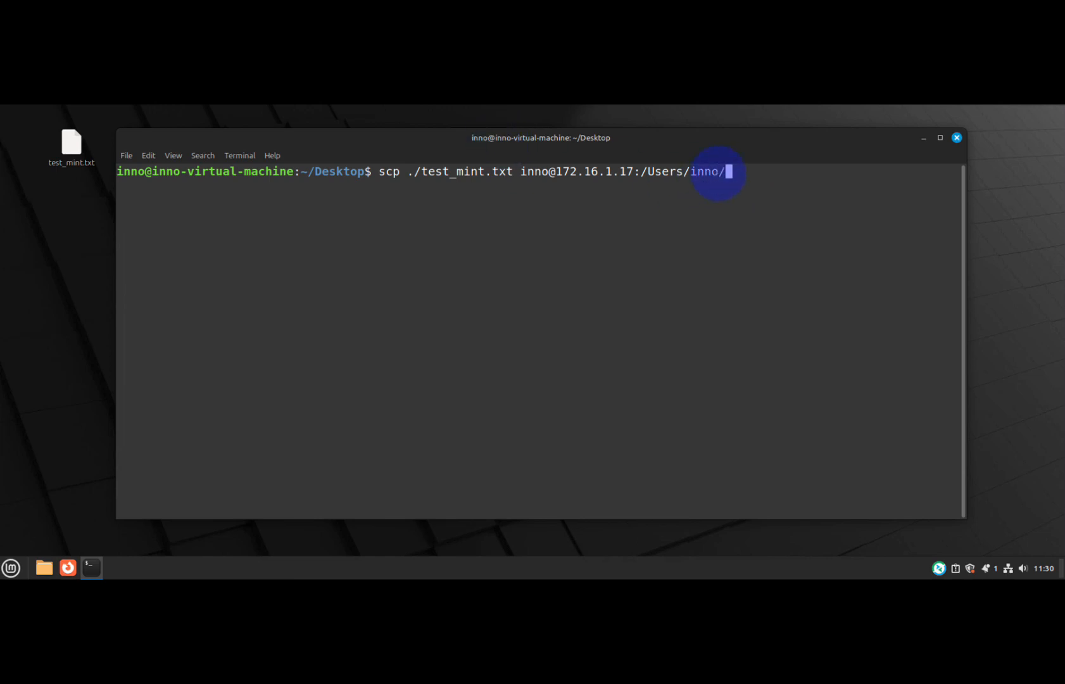
{"action": "type", "text": "De"}
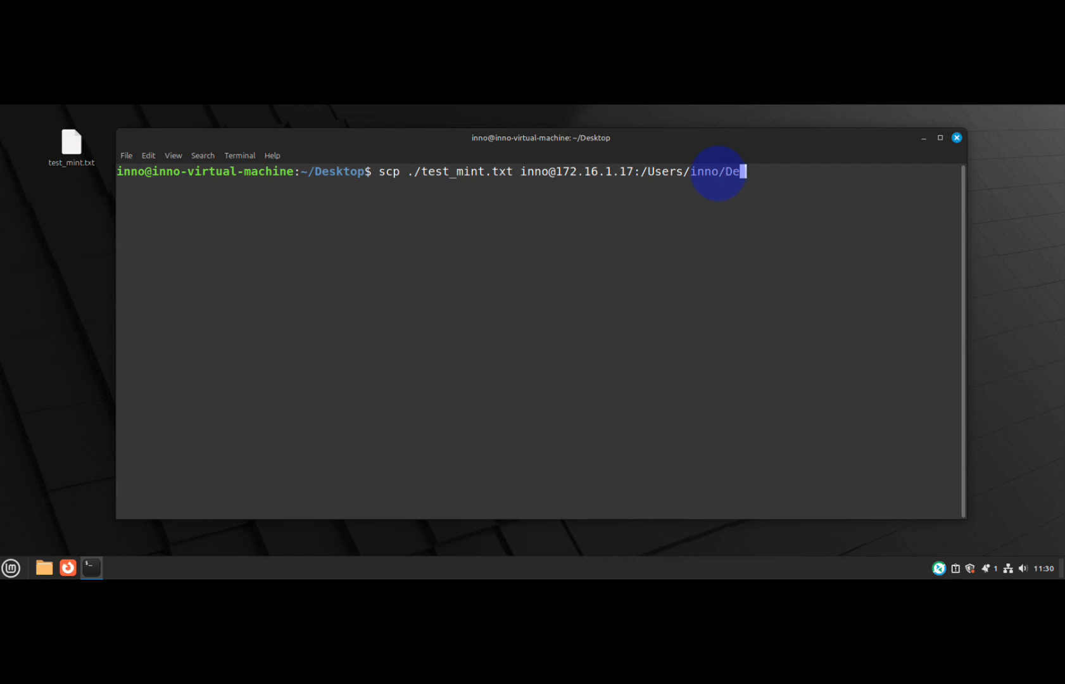
{"action": "type", "text": "kt"}
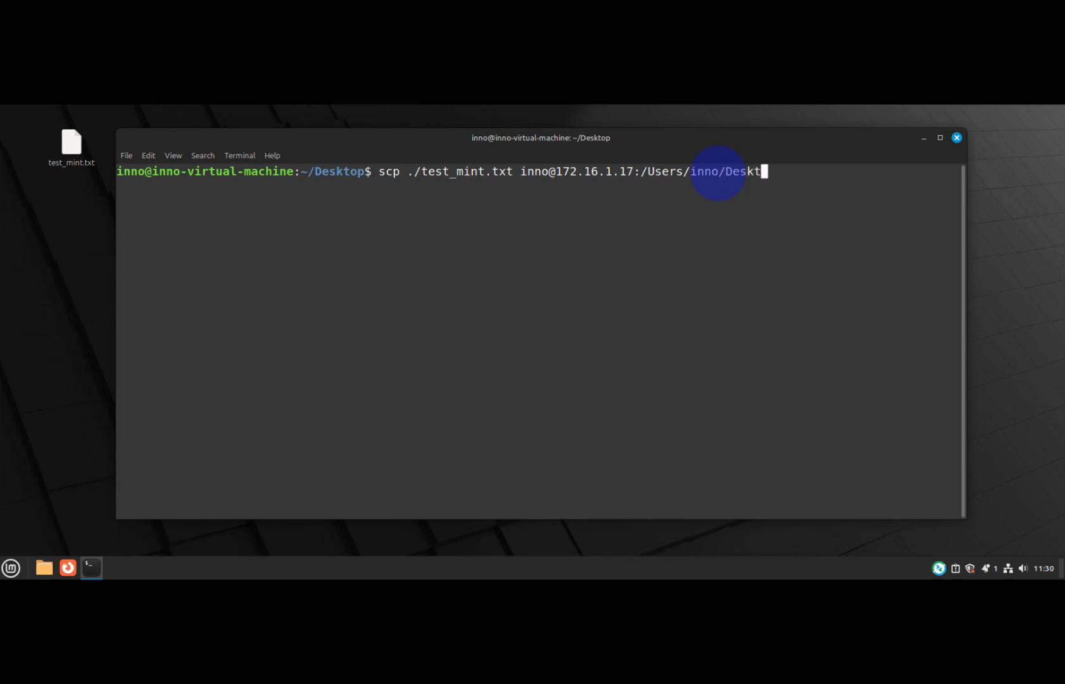
{"action": "type", "text": "op/"}
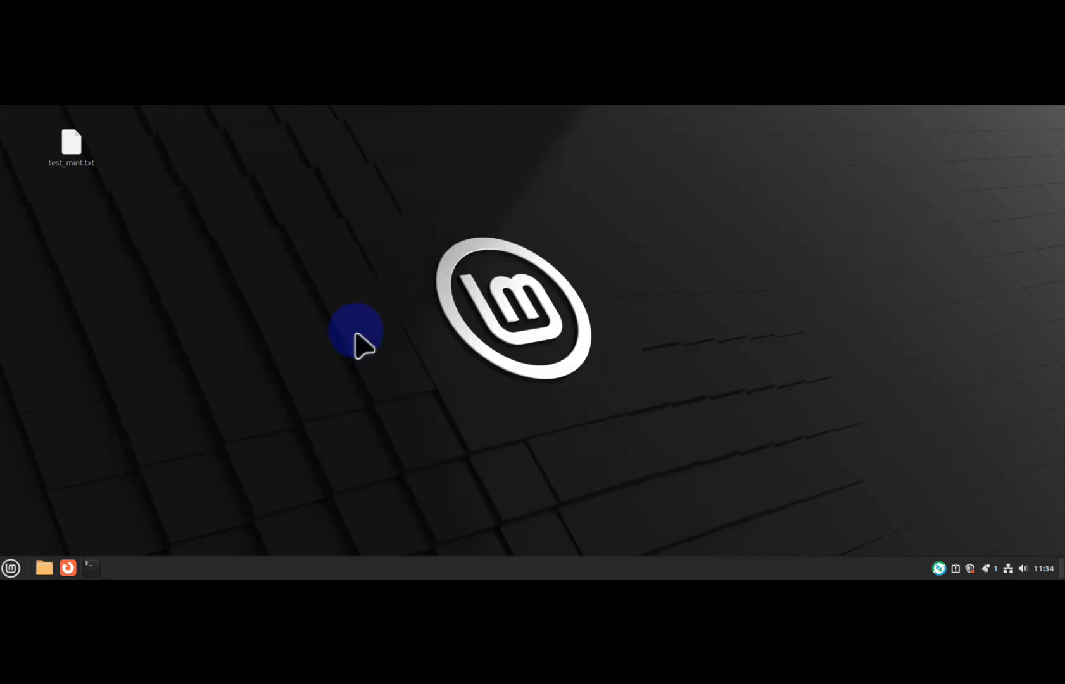
{"action": "mouse_move", "coordinate": [438, 323]}
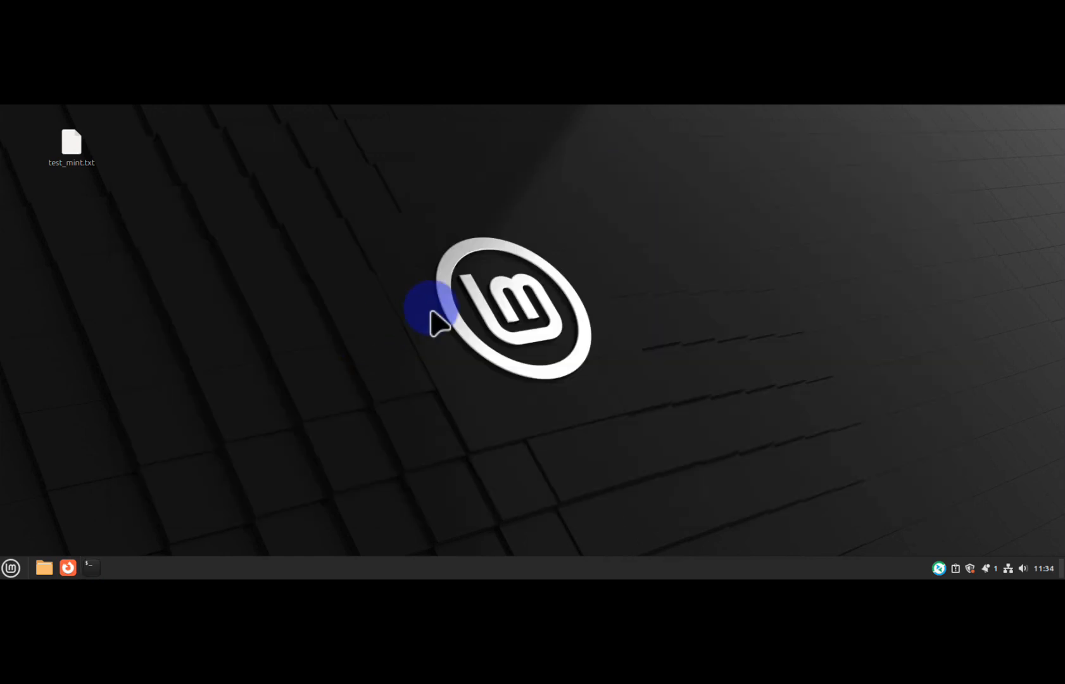